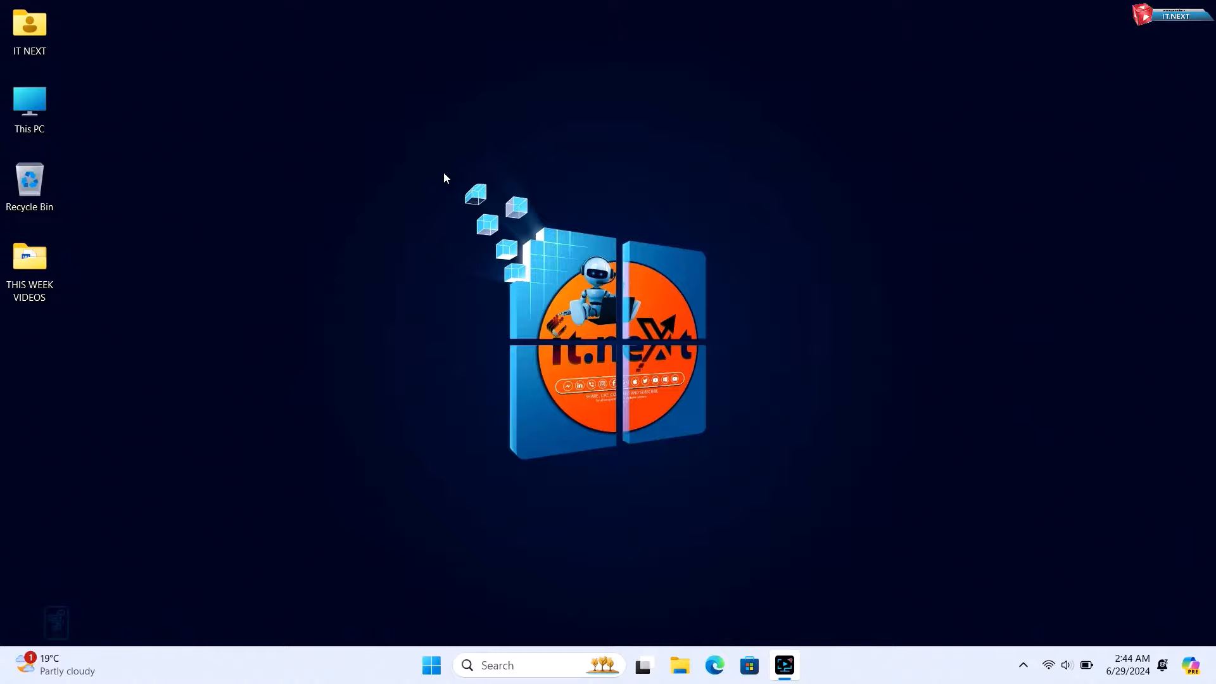
mouse_move(374, 293)
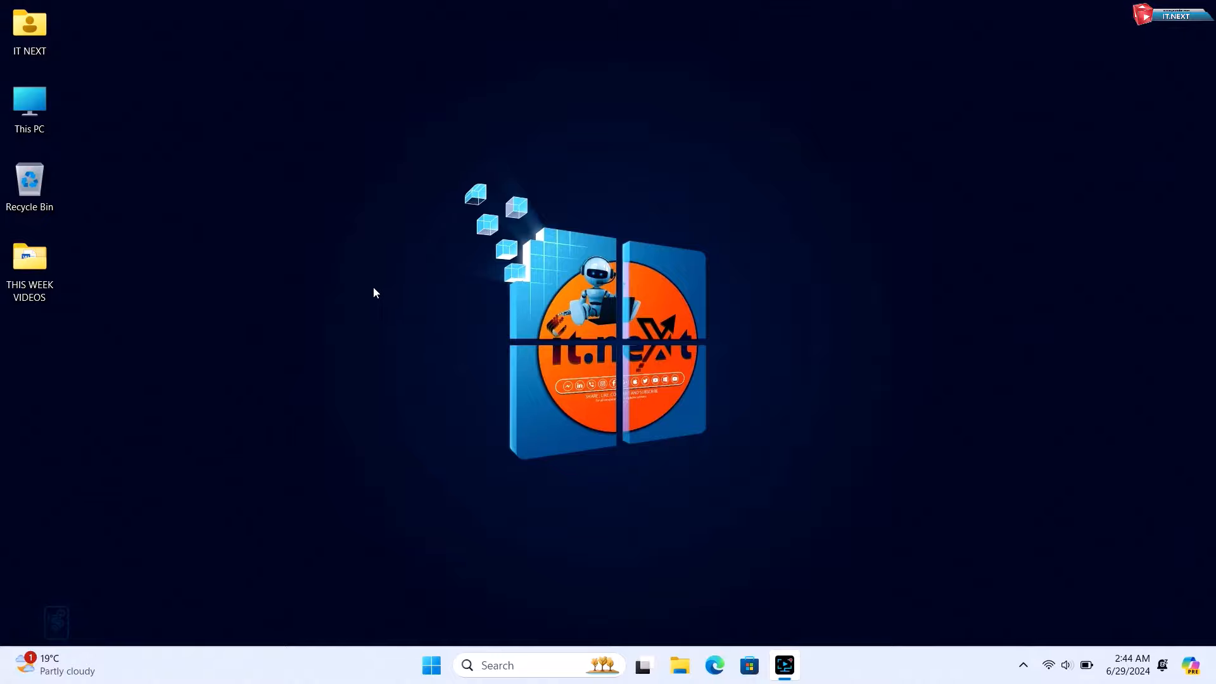
Launch Edge and search Bing for 'DOWNLOAD WINDOWS 10 ISO', scanning the results
right_click(375, 292)
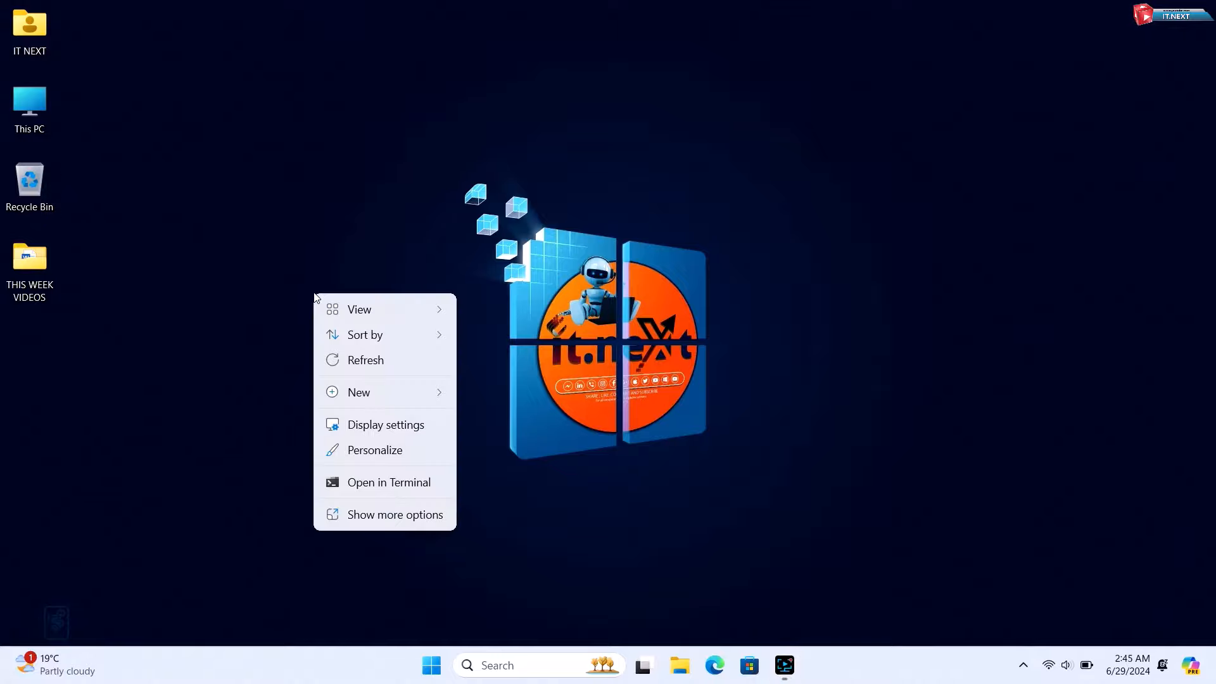
left_click(364, 369)
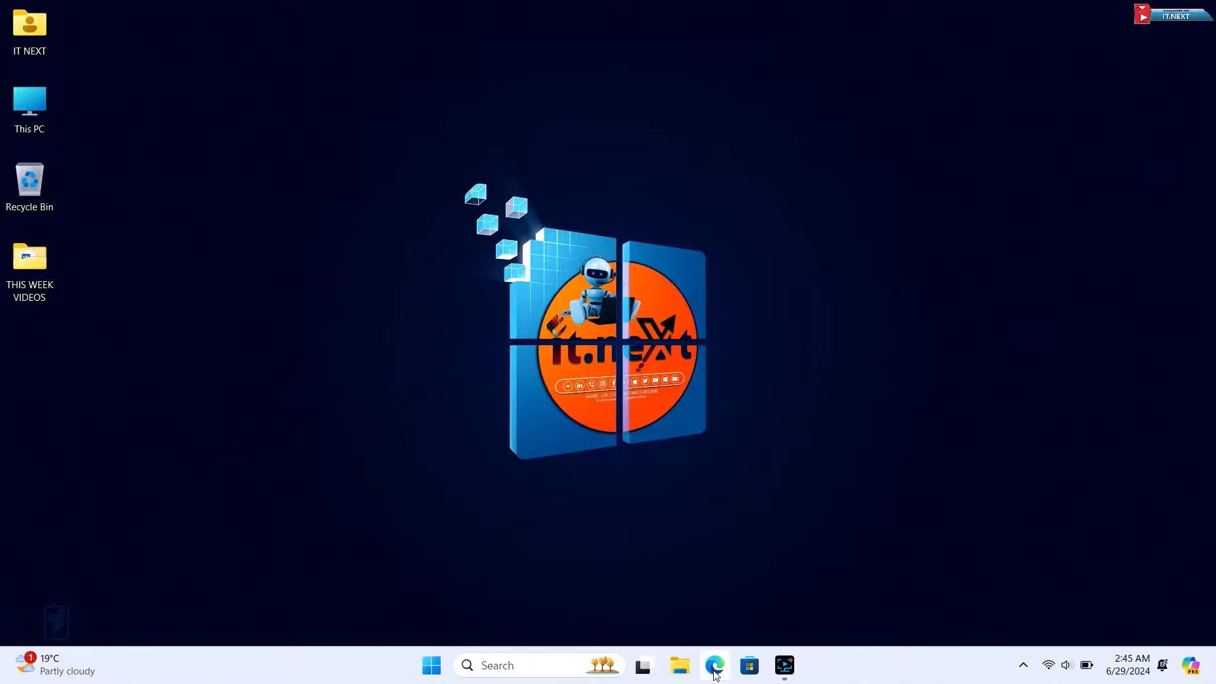
left_click(713, 665)
type("DOWNLOAD WINDOWS 10 IS")
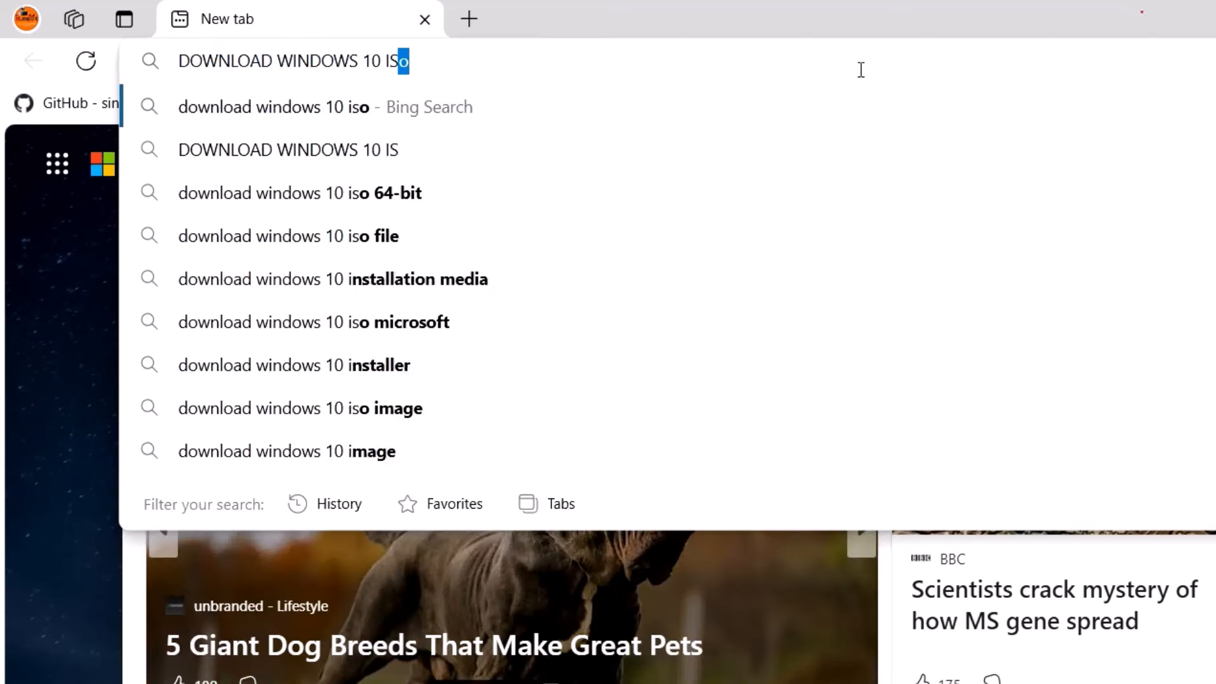
type("O")
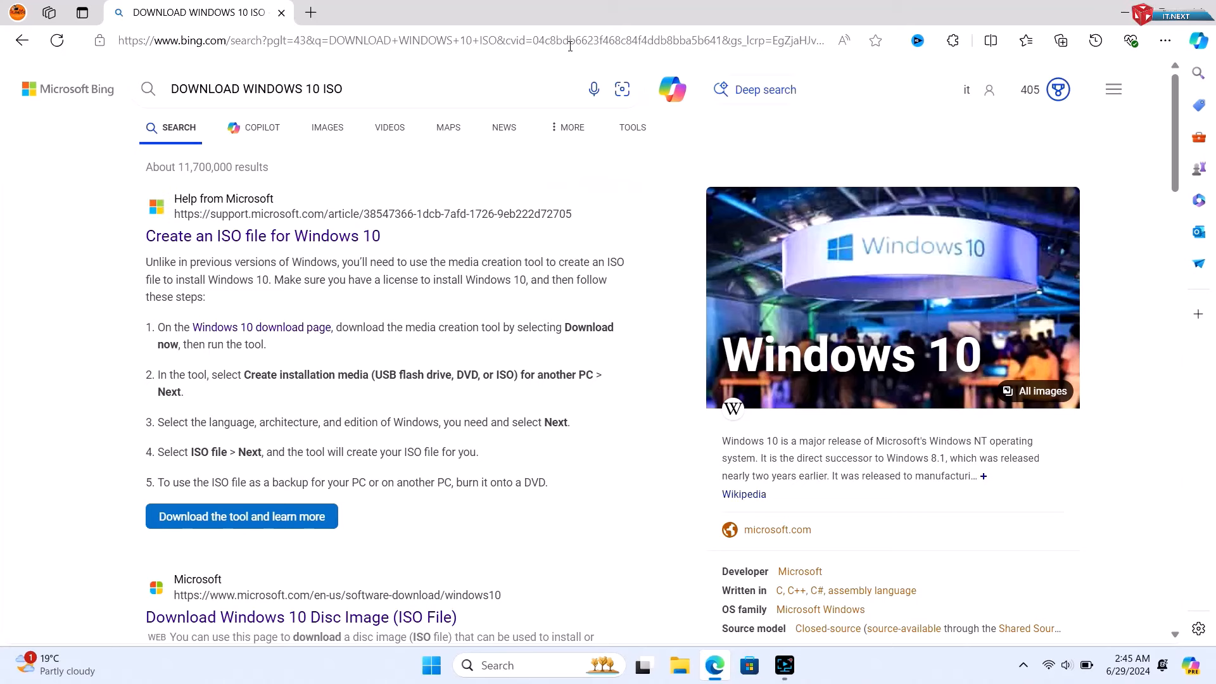
scroll("down", 3)
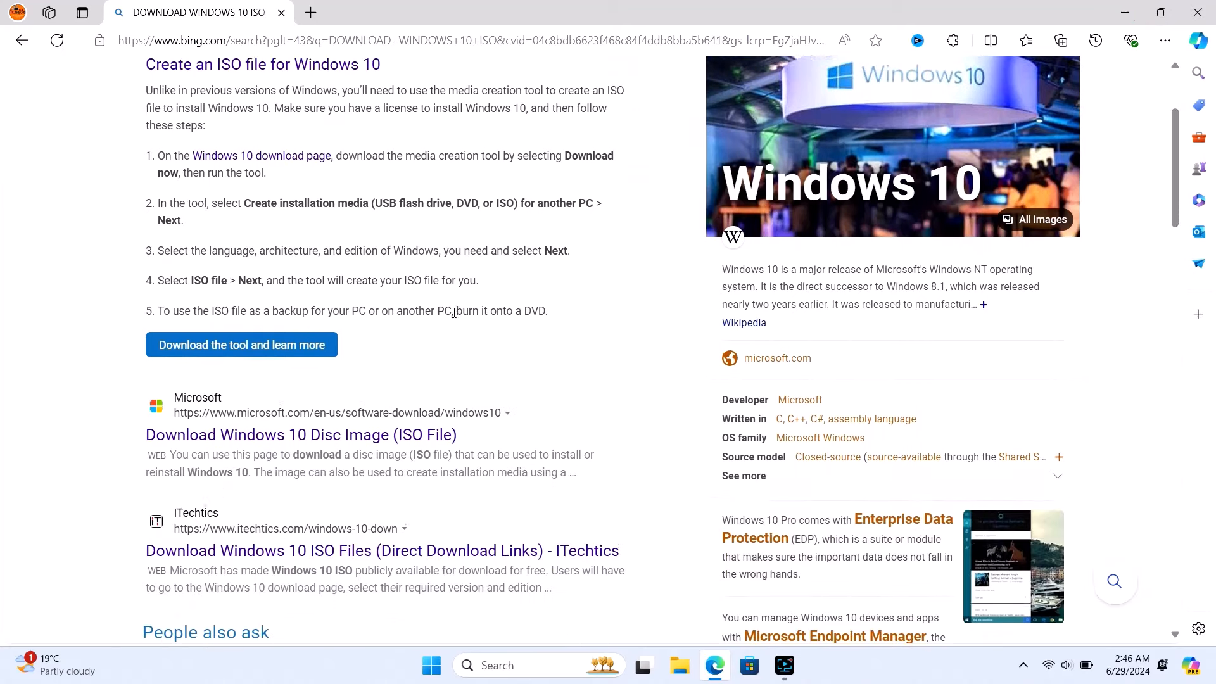
scroll("down", 3)
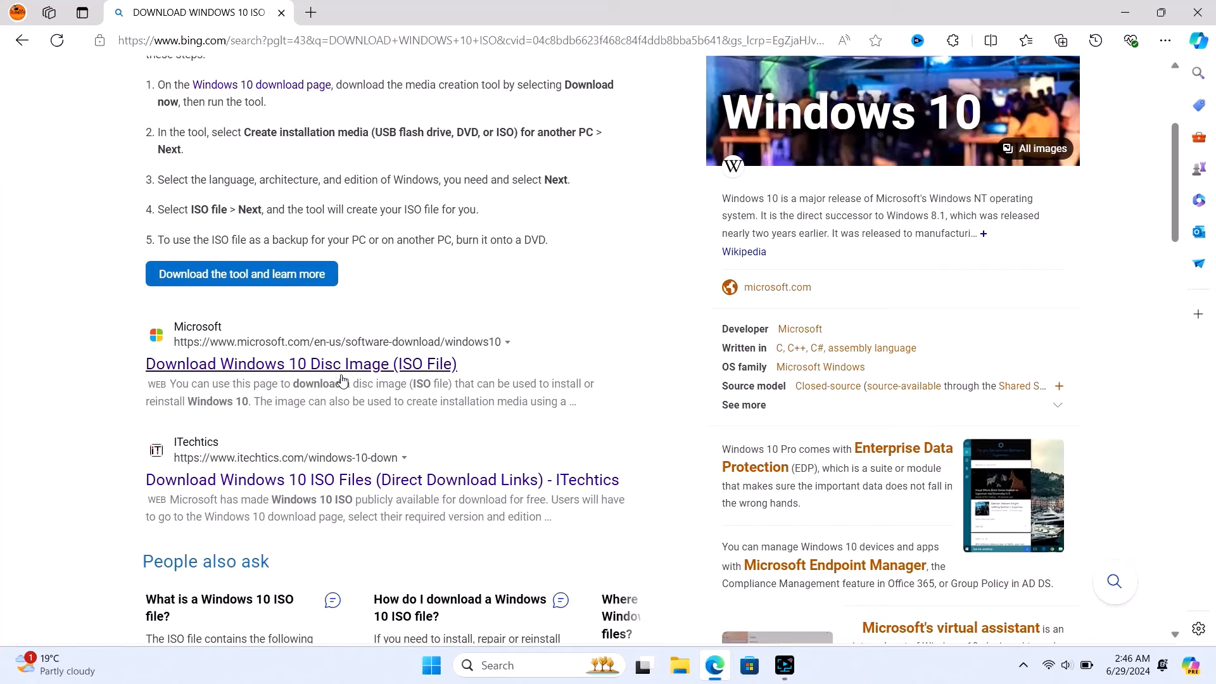
mouse_move(301, 363)
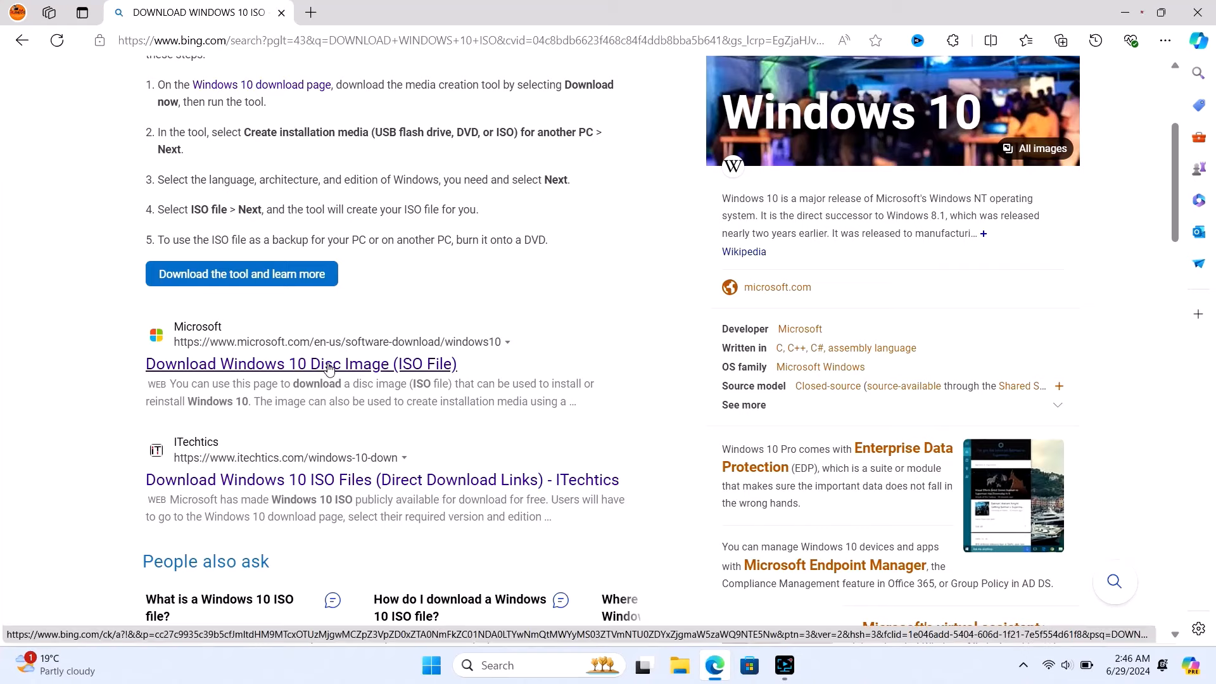
Download MediaCreationTool_22H2.exe from Microsoft's Windows 10 page and run it
left_click(300, 363)
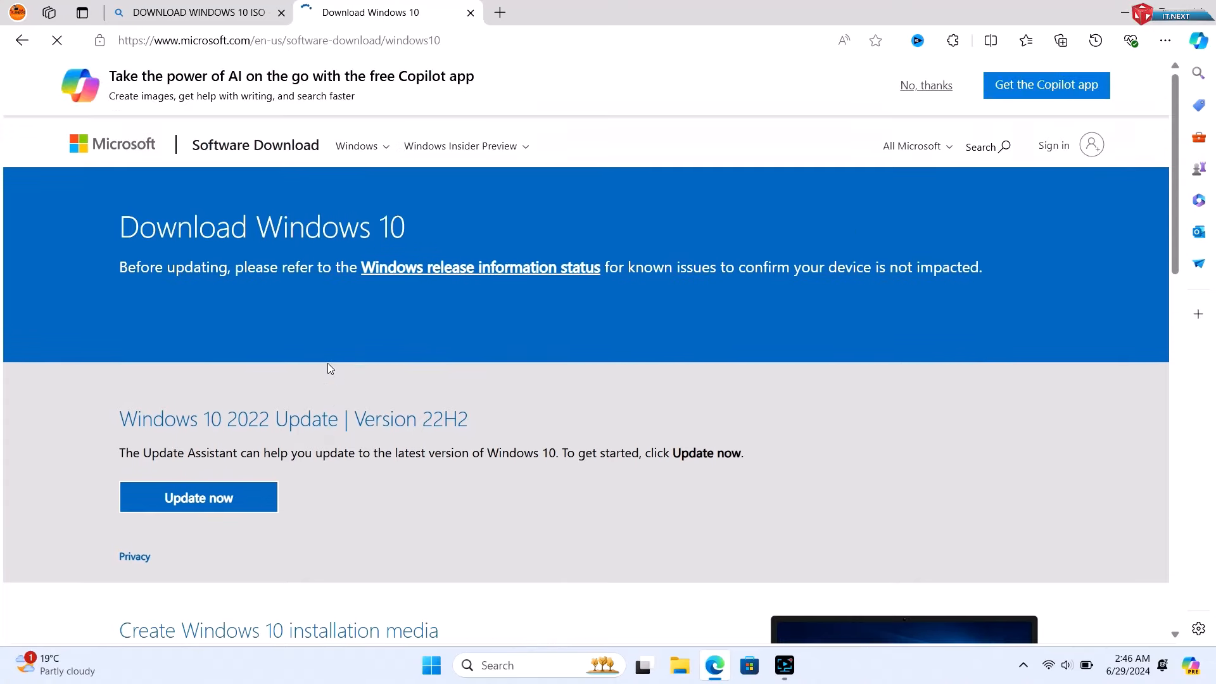
scroll("down", 3)
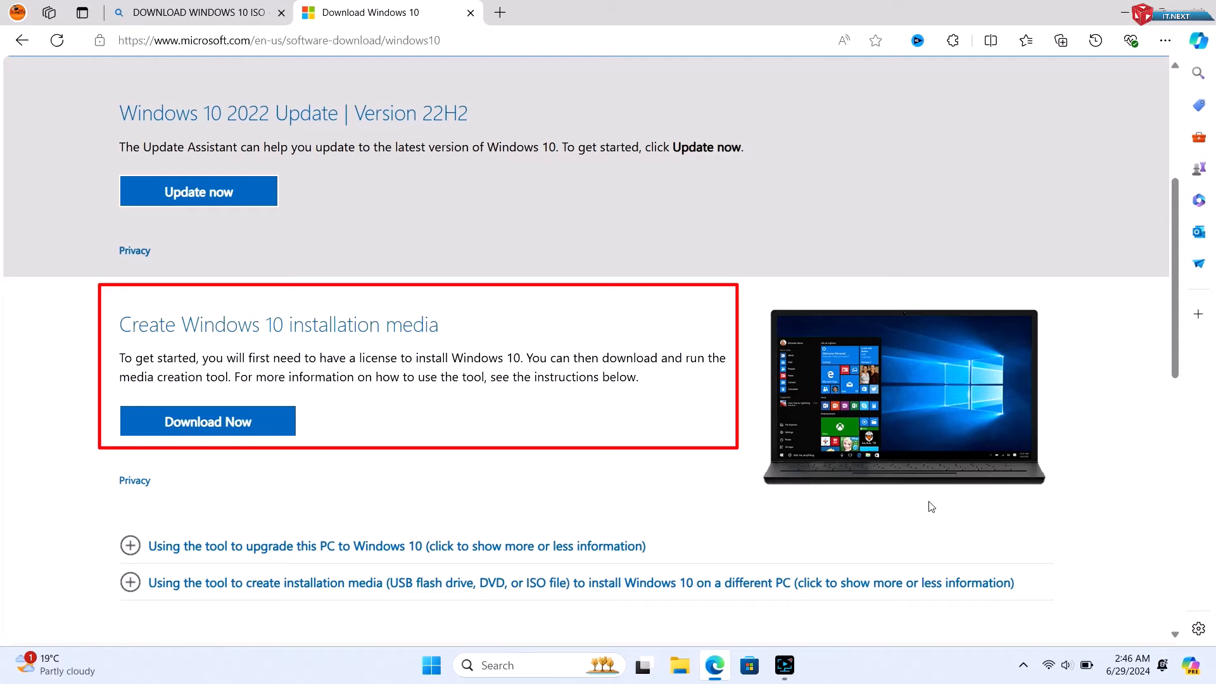
scroll("up", 3)
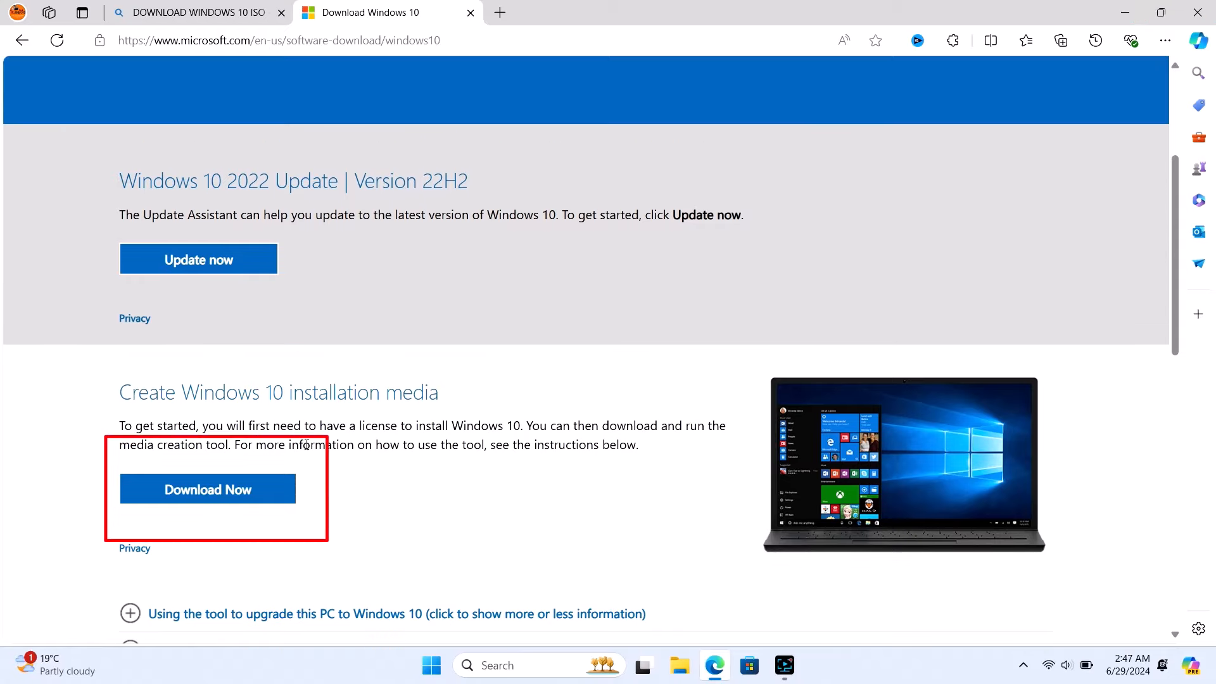
mouse_move(207, 489)
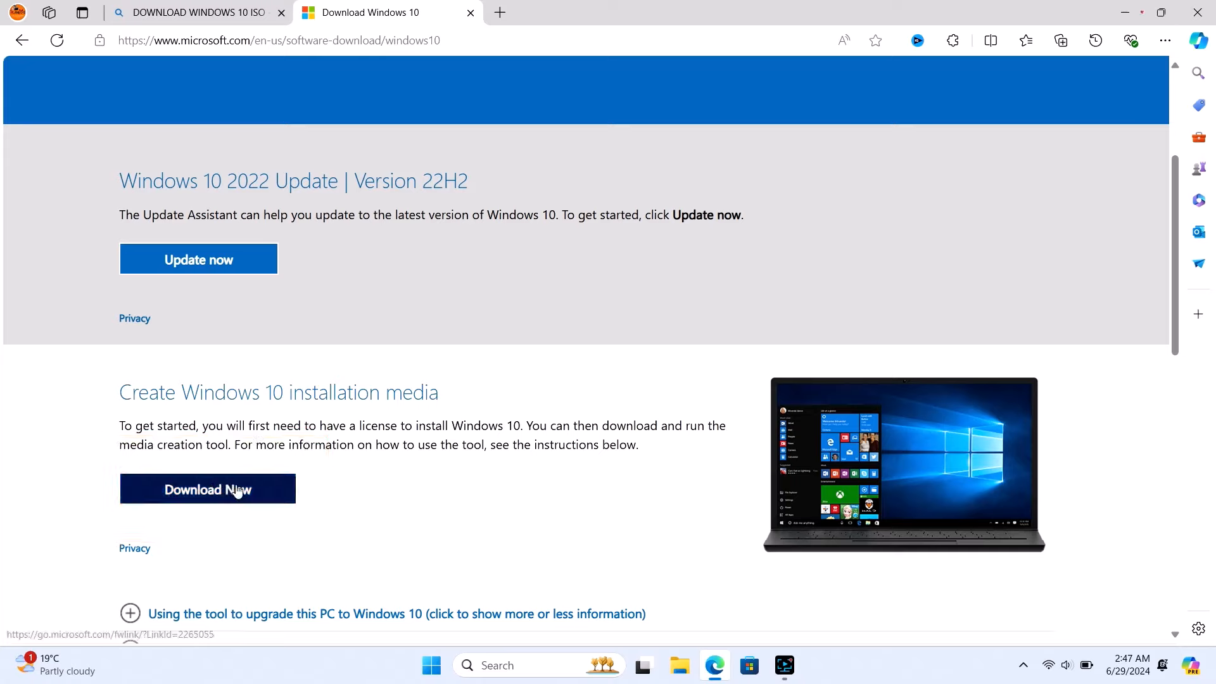
left_click(206, 489)
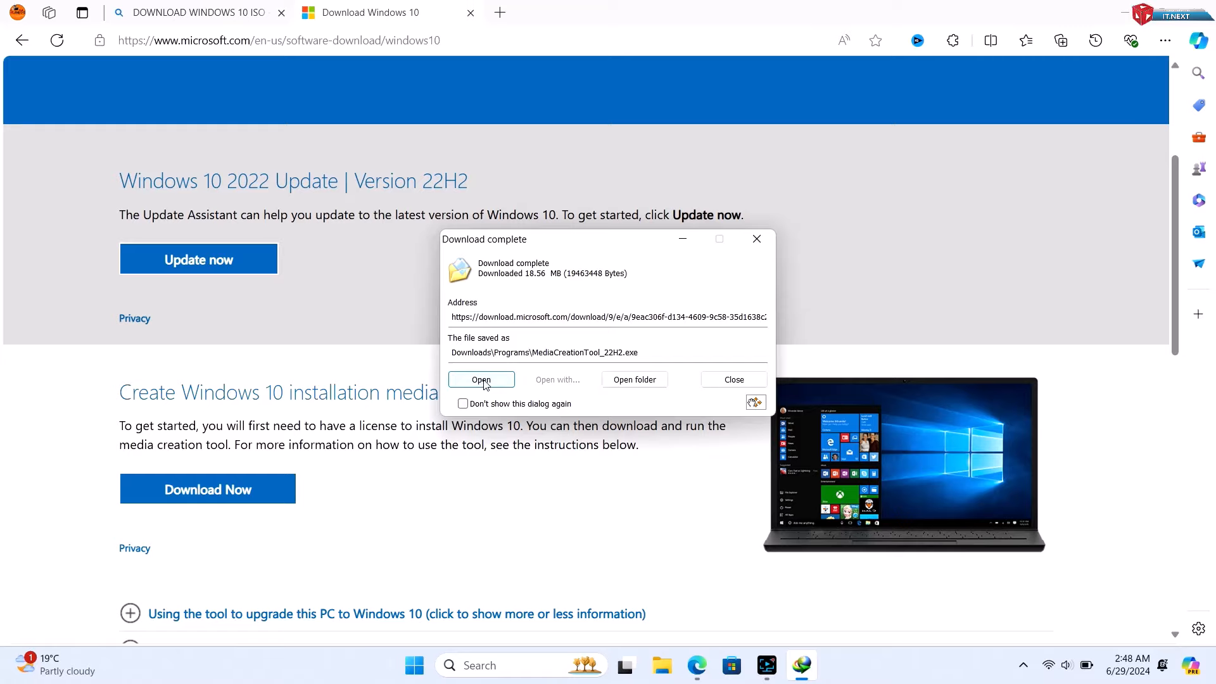
left_click(481, 378)
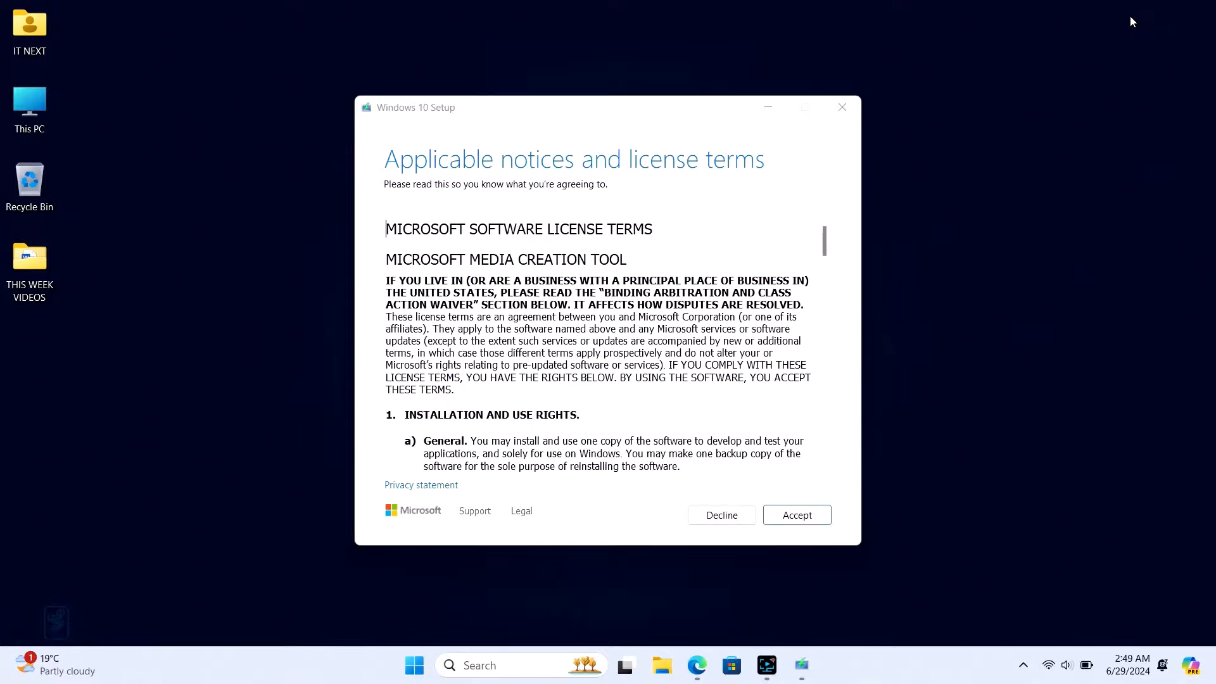
mouse_move(796, 514)
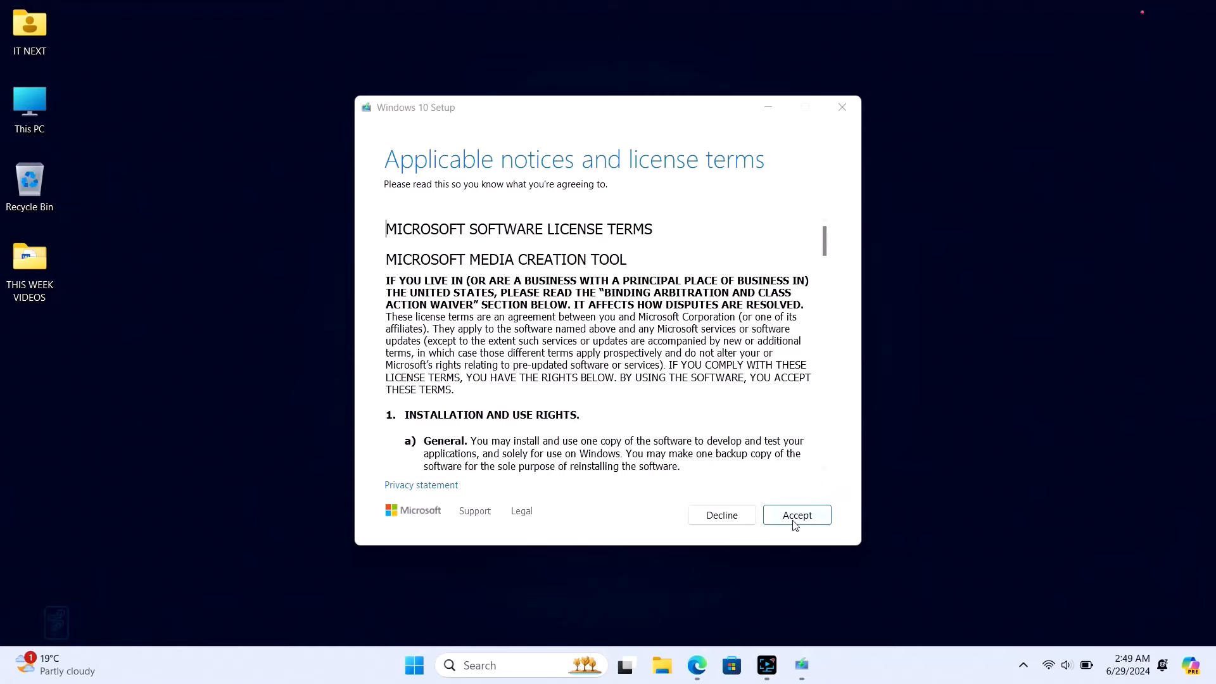
Accept the license terms and choose creating installation media for another PC
left_click(795, 514)
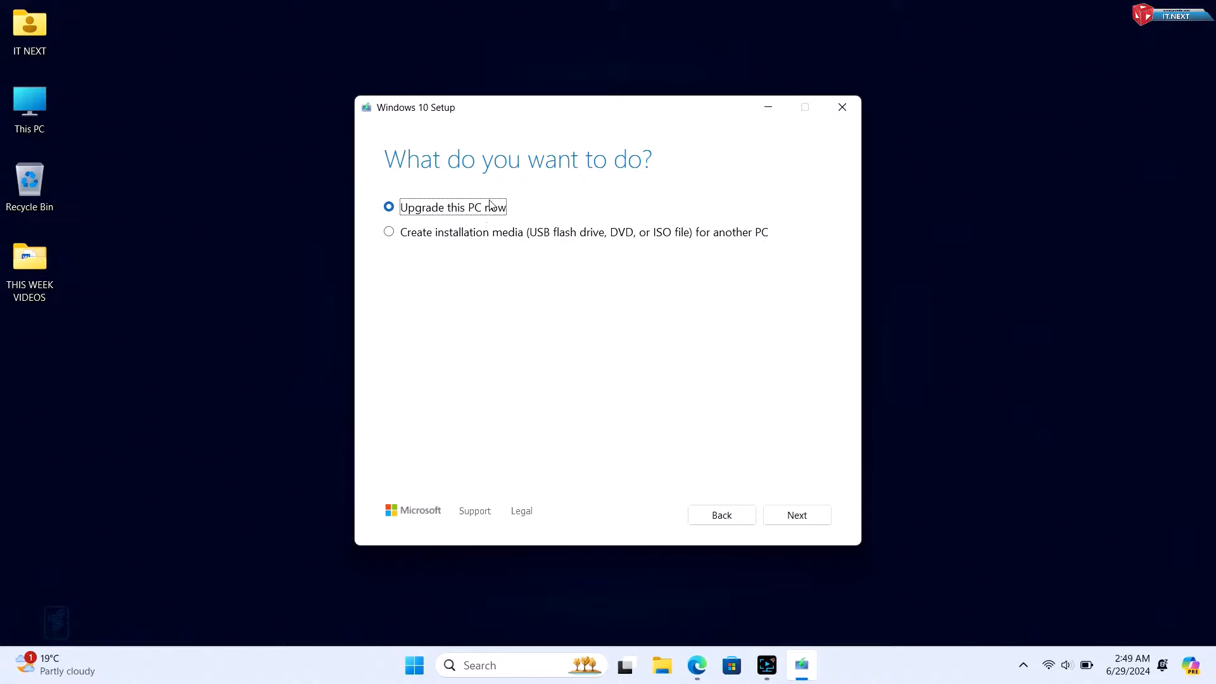
mouse_move(524, 256)
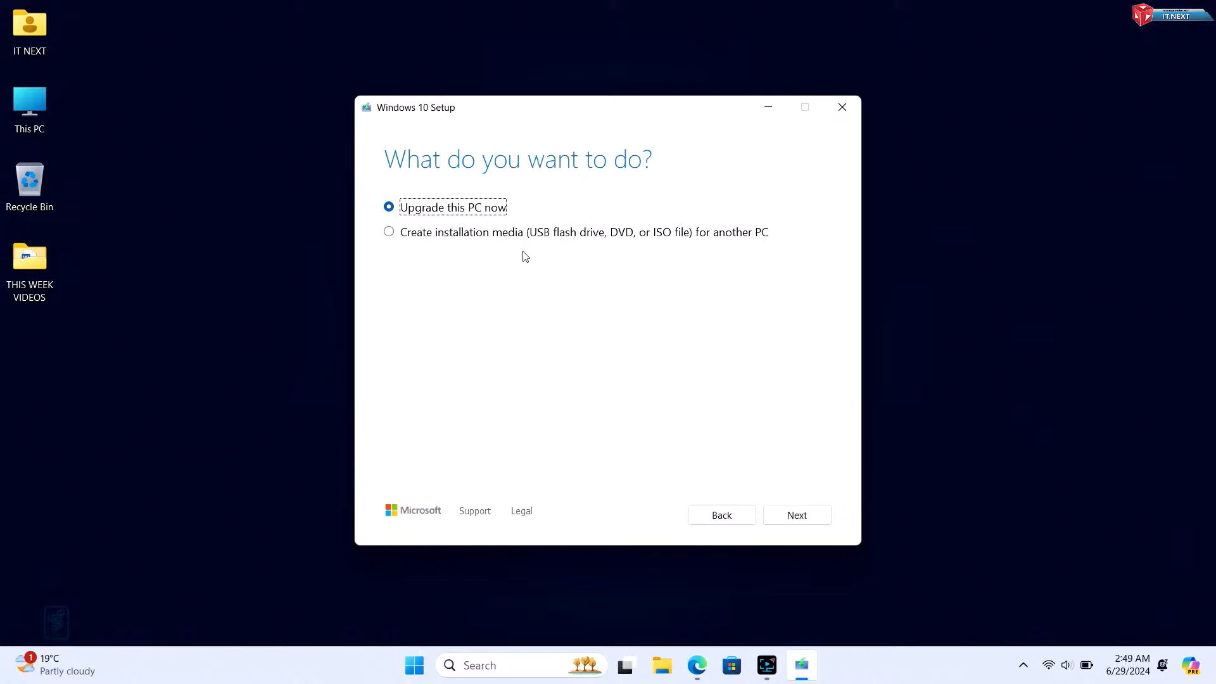
mouse_move(604, 239)
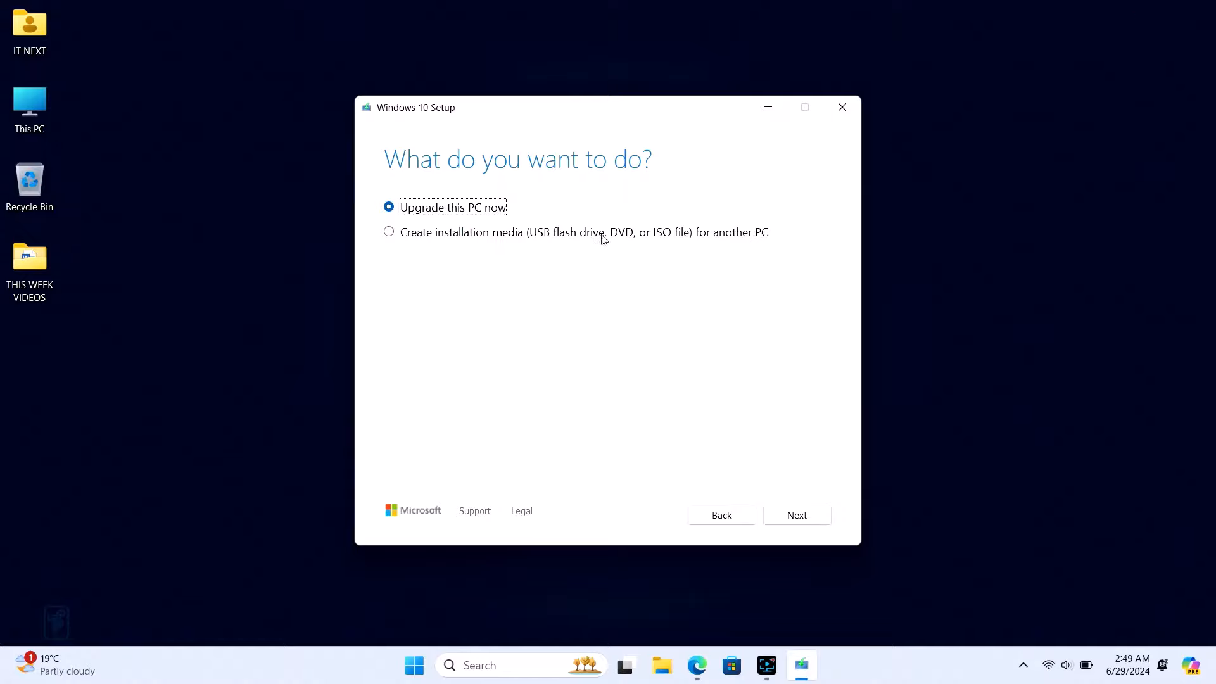
mouse_move(722, 237)
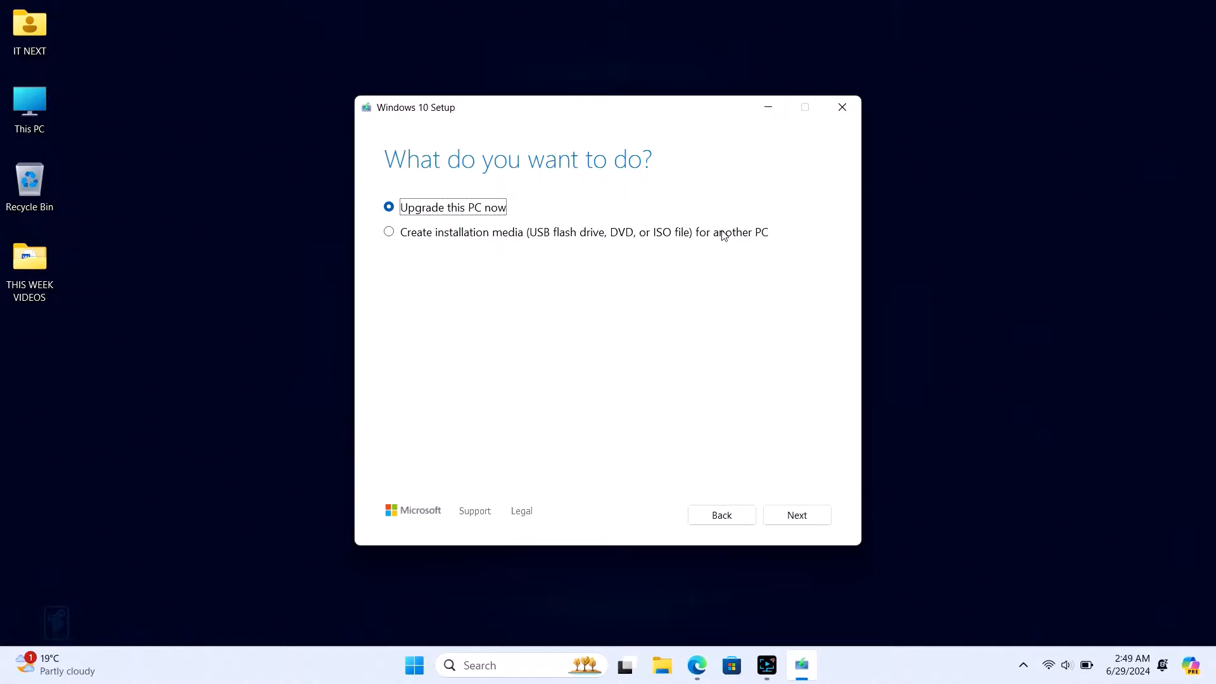
left_click(389, 232)
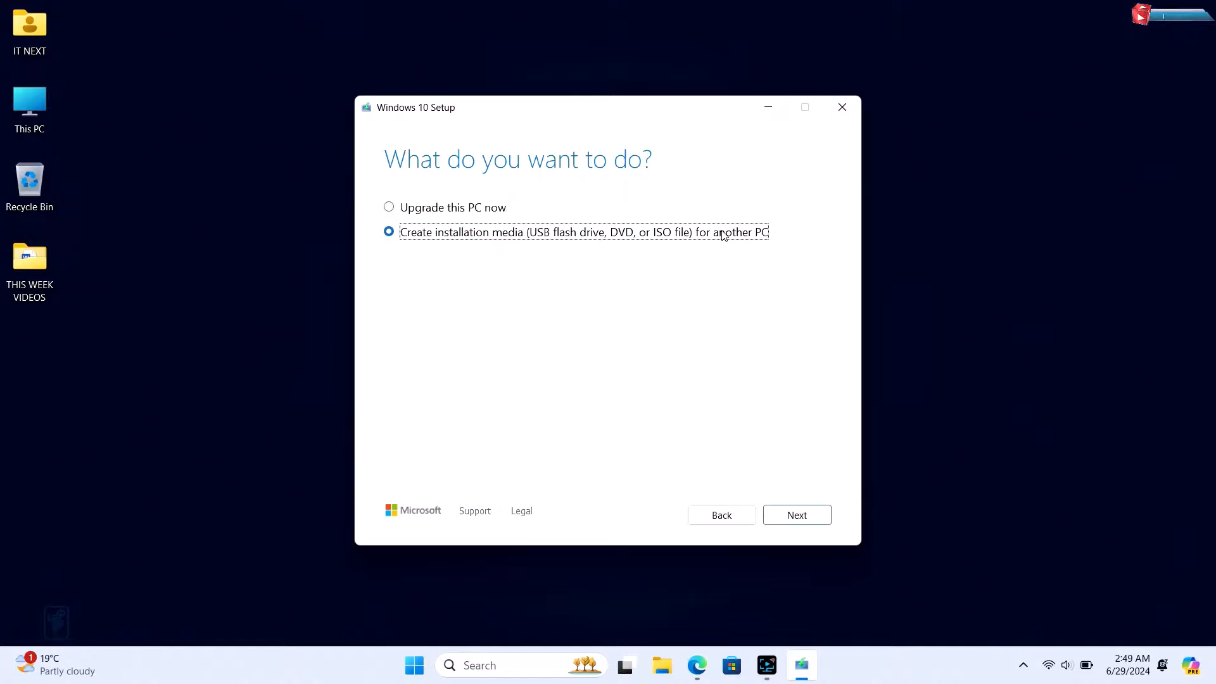
mouse_move(756, 347)
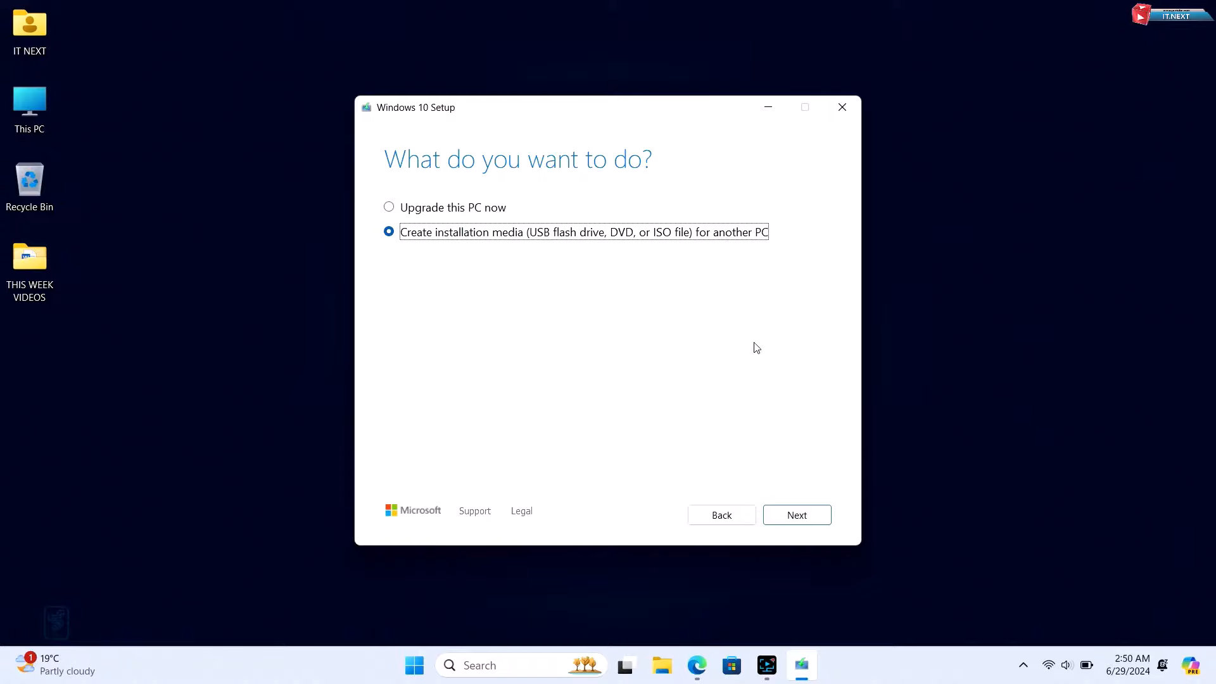
left_click(797, 515)
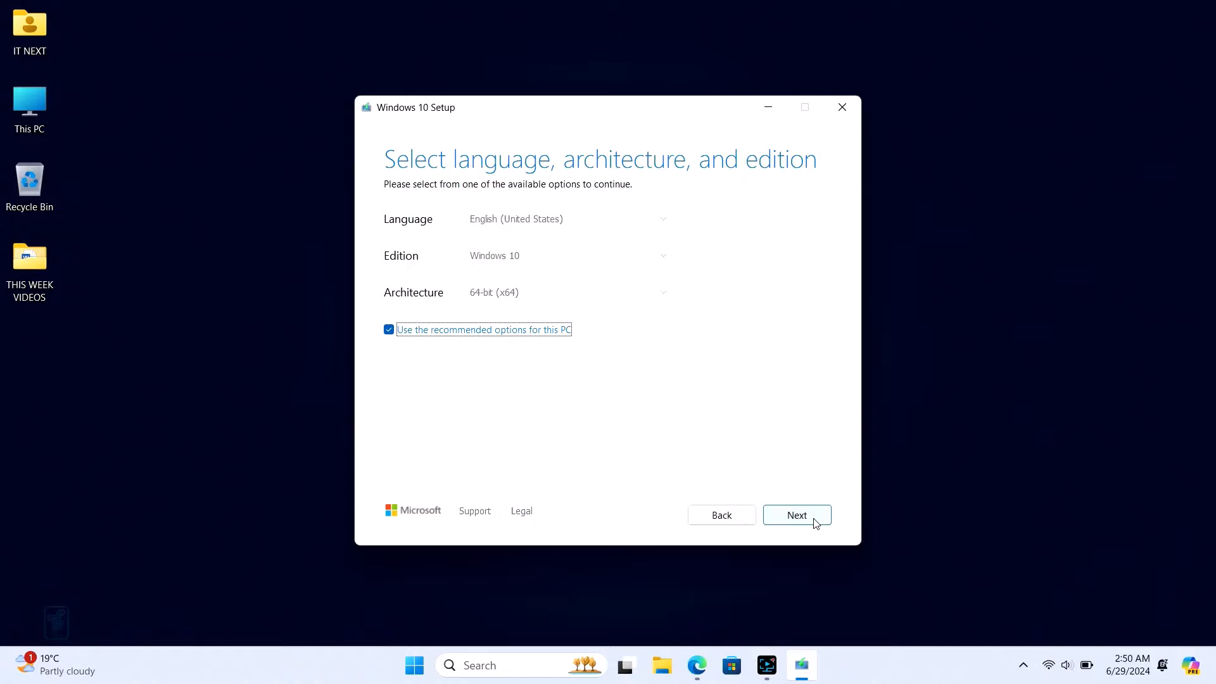
mouse_move(611, 222)
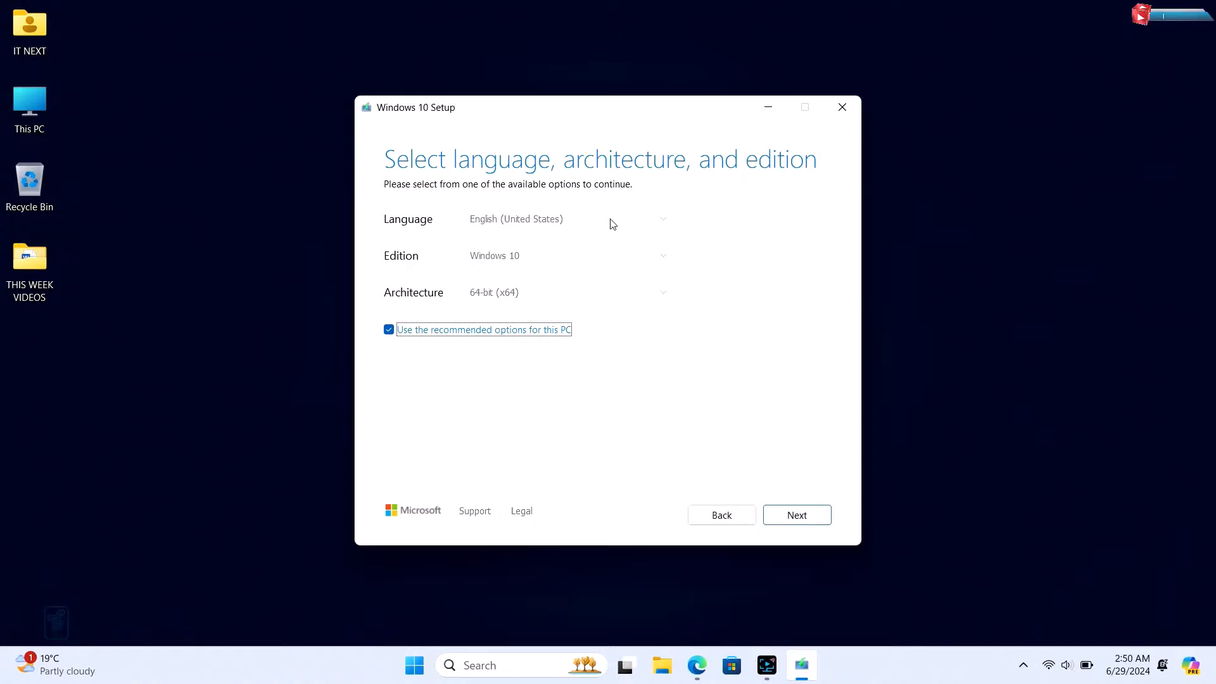
mouse_move(664, 223)
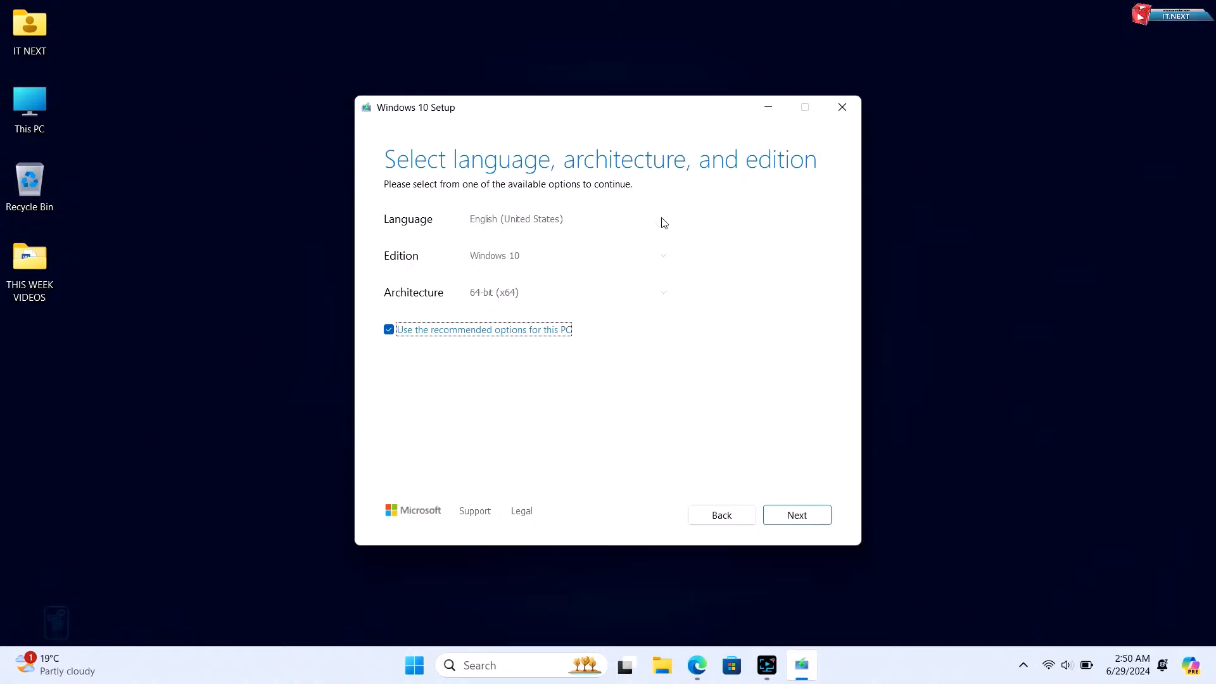
mouse_move(675, 228)
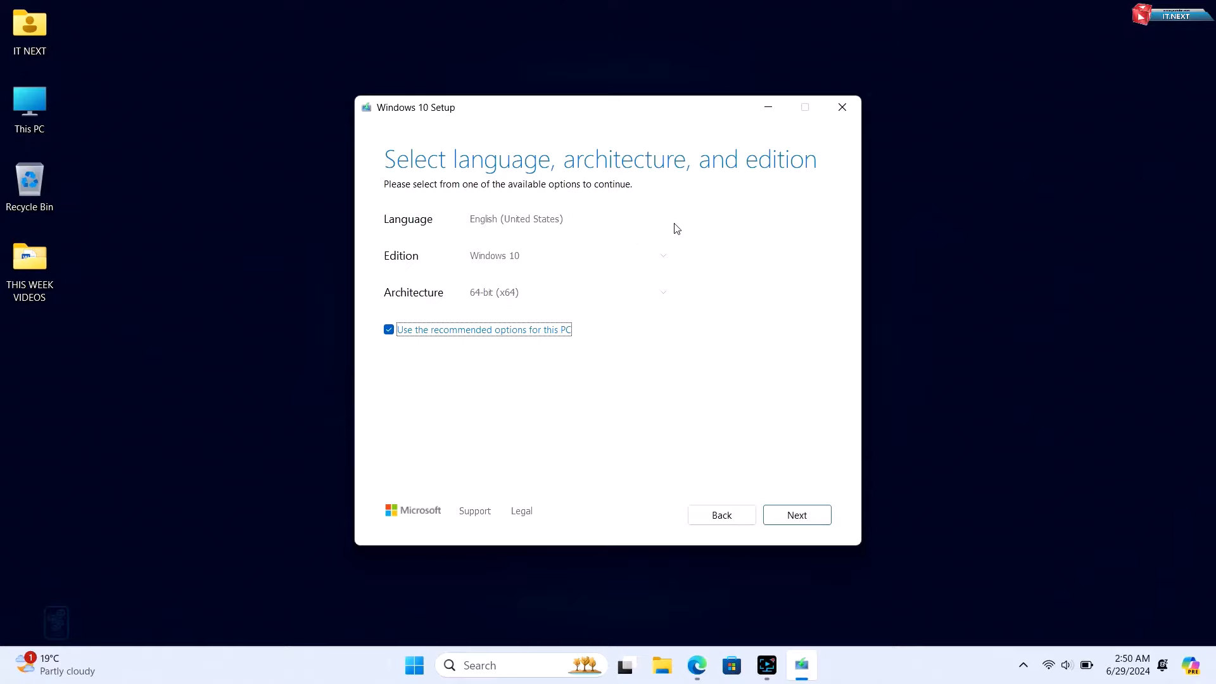
mouse_move(807, 491)
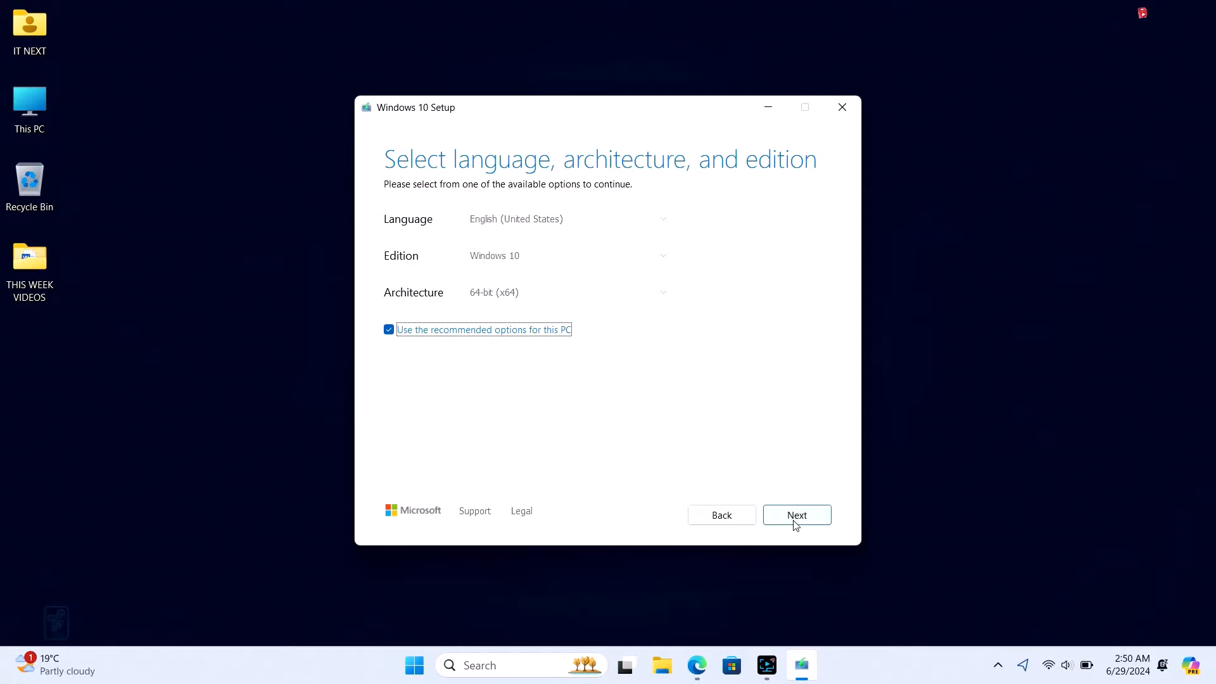
Keep the recommended English, Windows 10, 64-bit options and continue
left_click(795, 516)
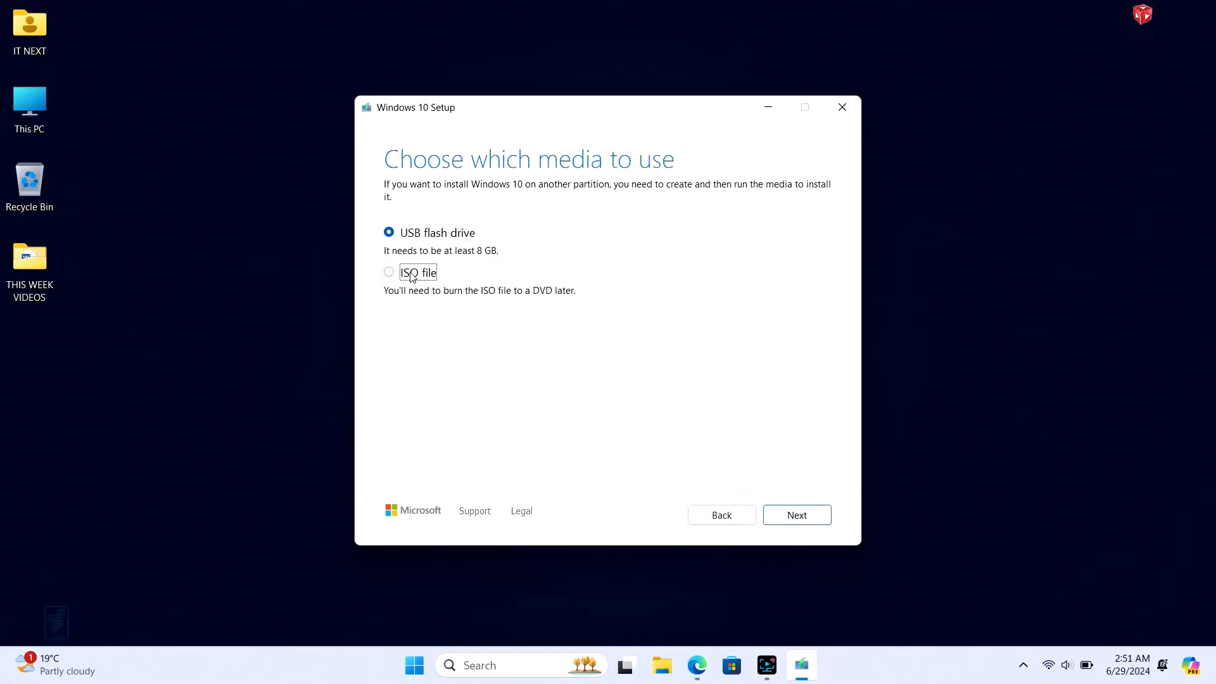
Choose ISO file as the media and save it as Windows on the Desktop
left_click(388, 272)
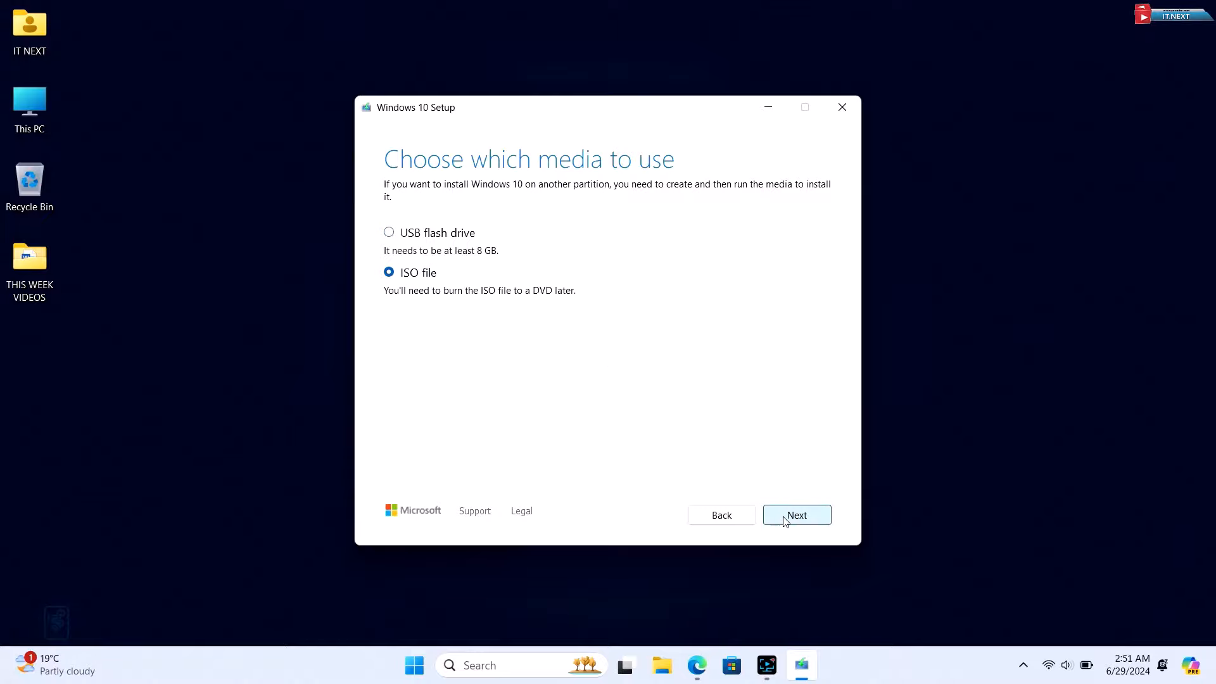
left_click(795, 516)
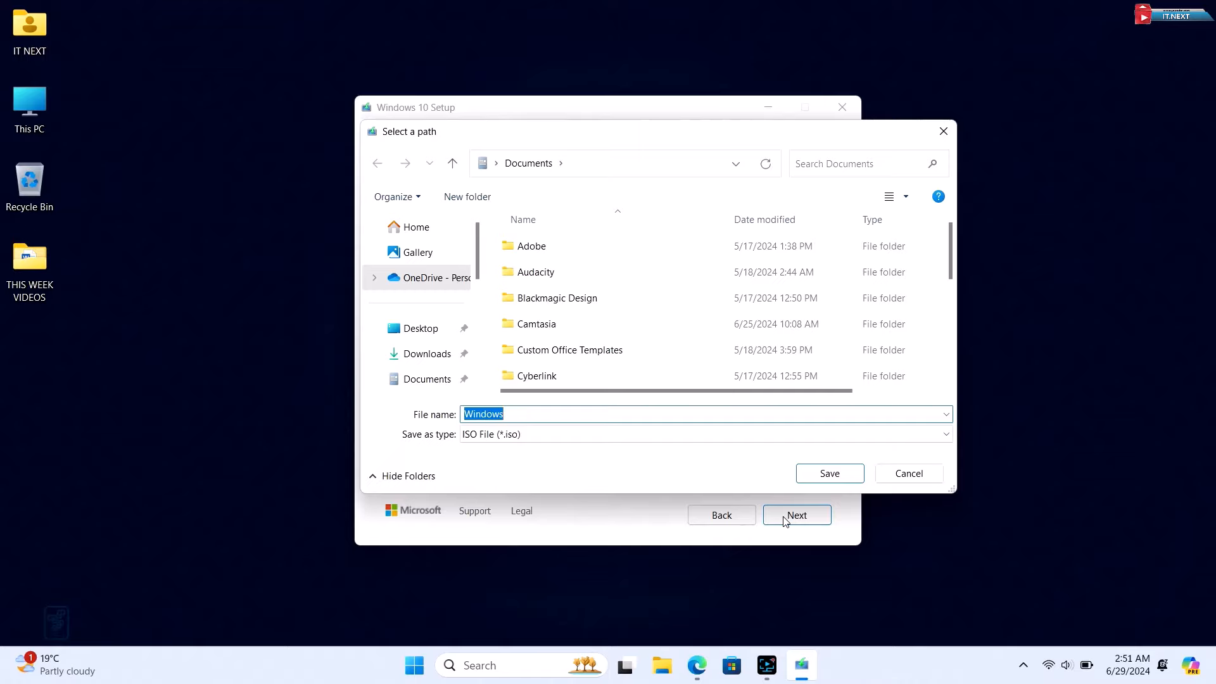
mouse_move(420, 328)
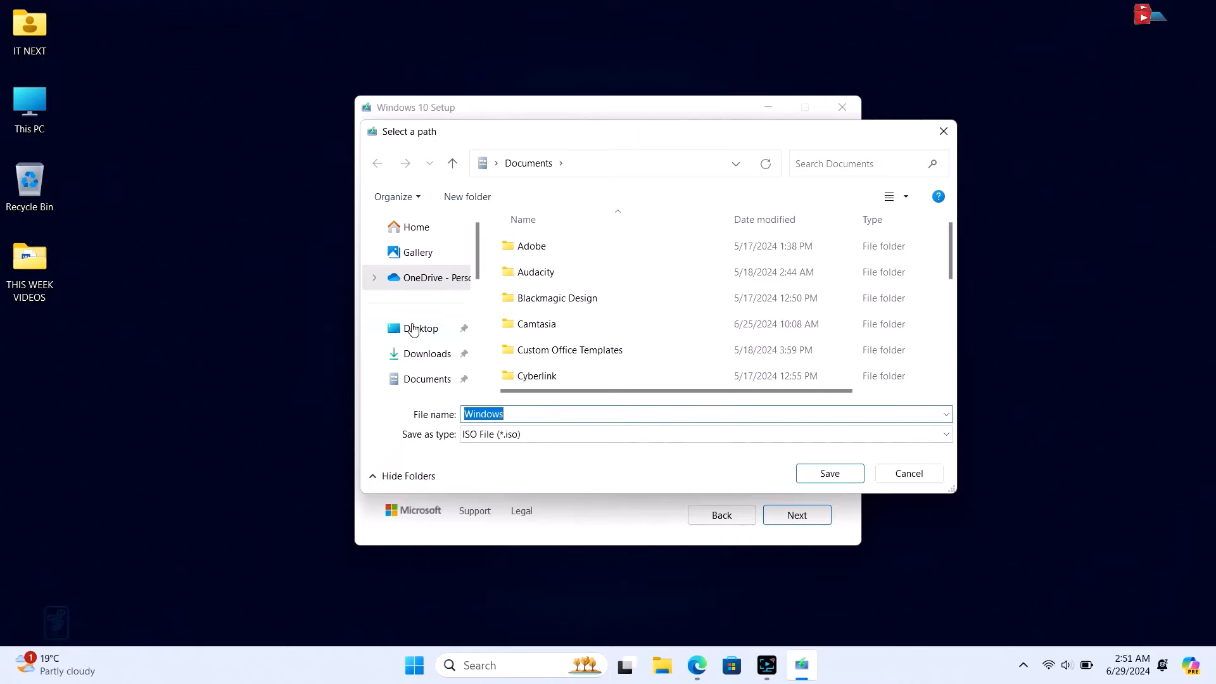
left_click(421, 328)
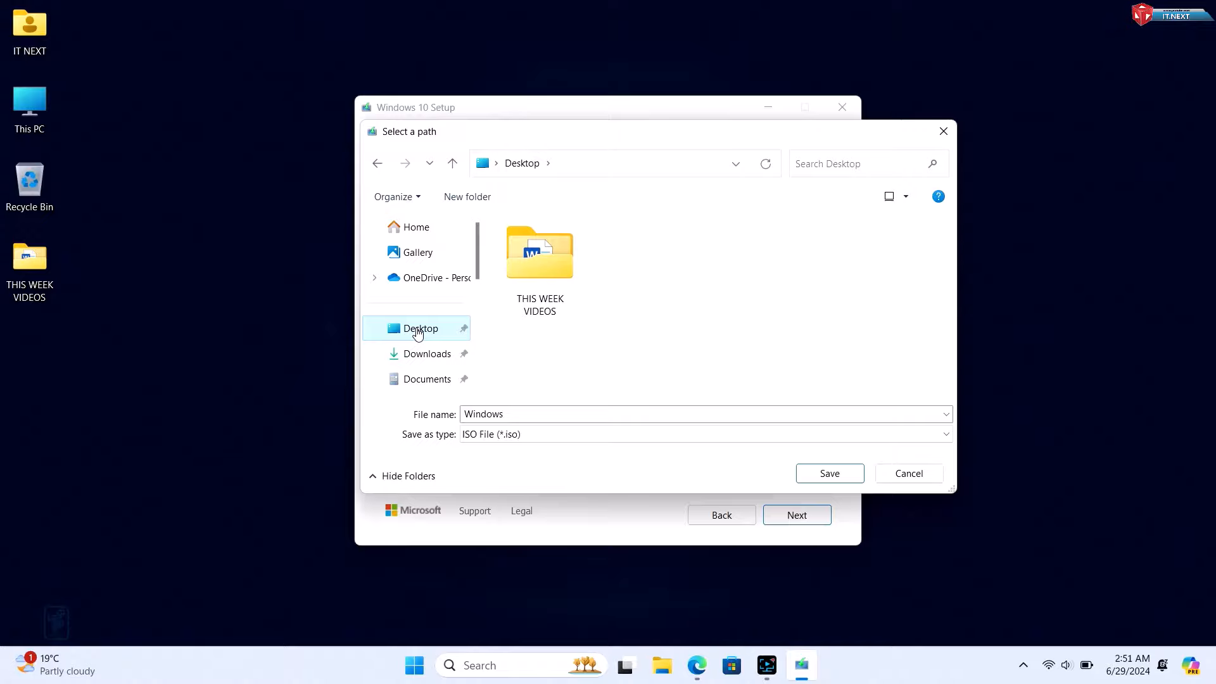
left_click(828, 473)
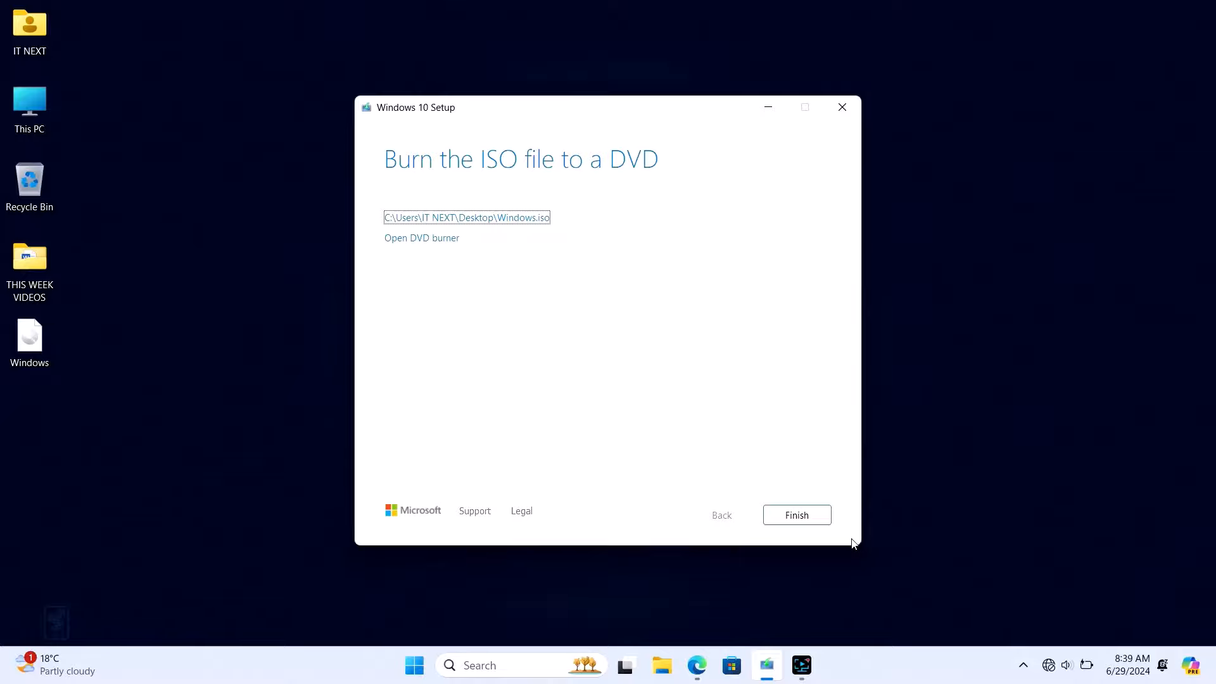
Finish the Windows 10 Setup, leaving Windows.iso on the desktop
left_click(795, 516)
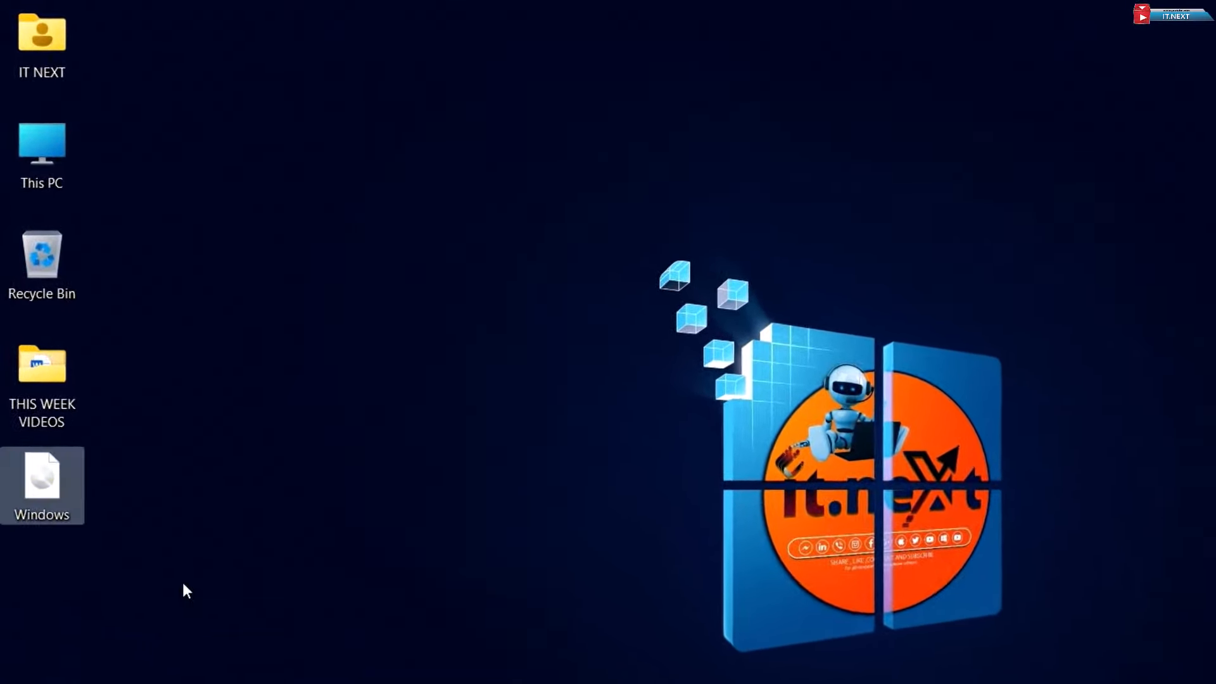
mouse_move(41, 485)
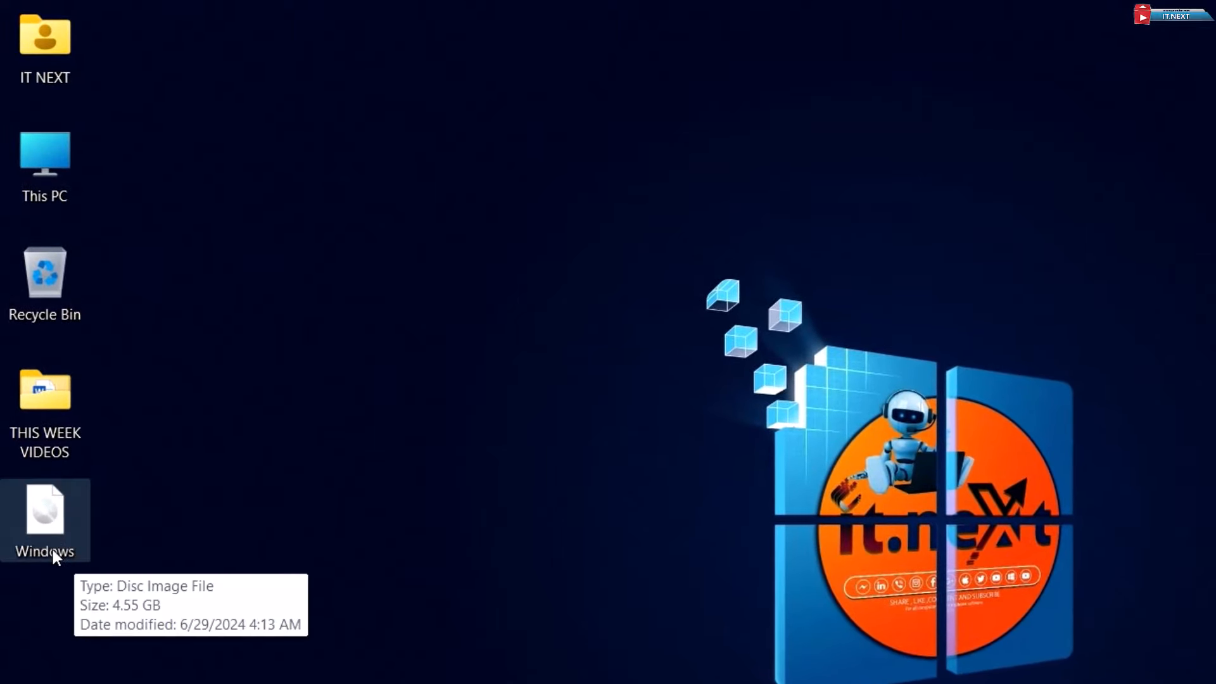
mouse_move(163, 640)
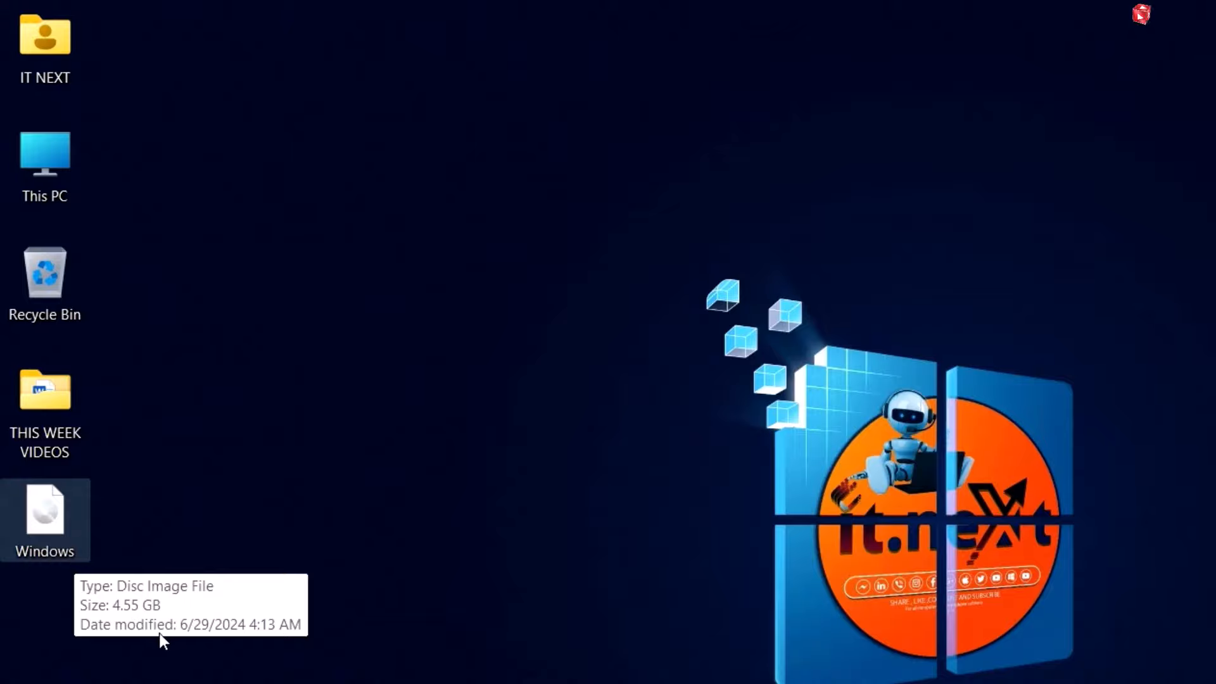
mouse_move(432, 585)
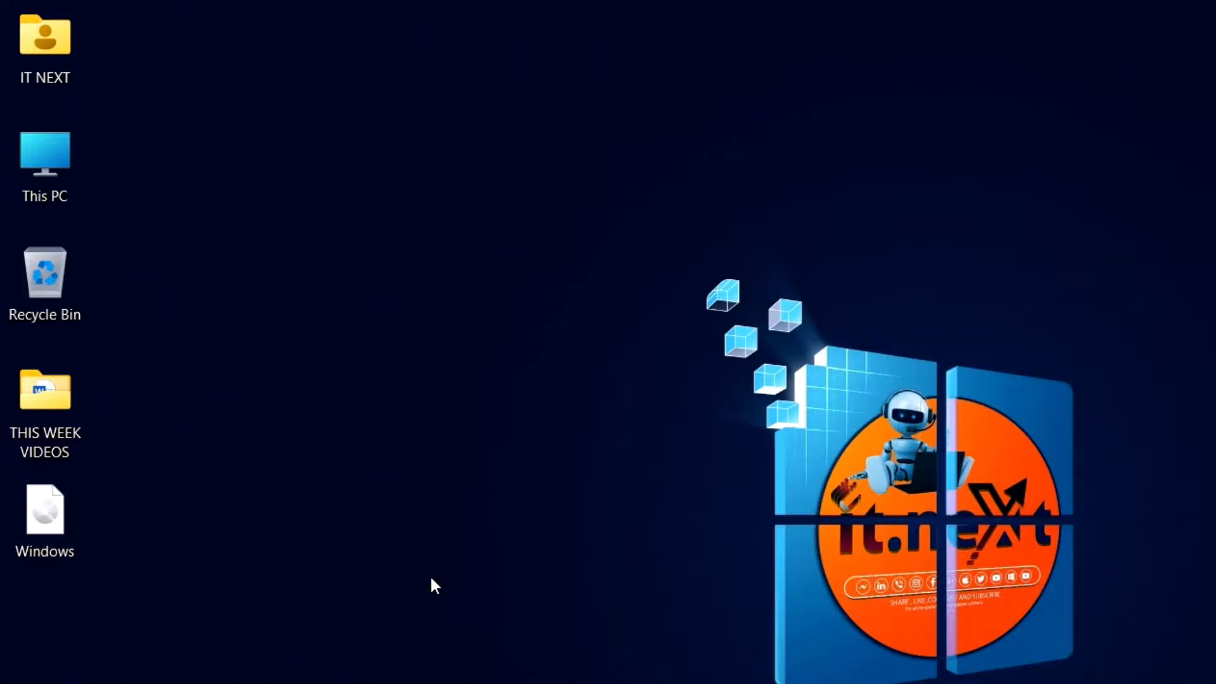
right_click(432, 584)
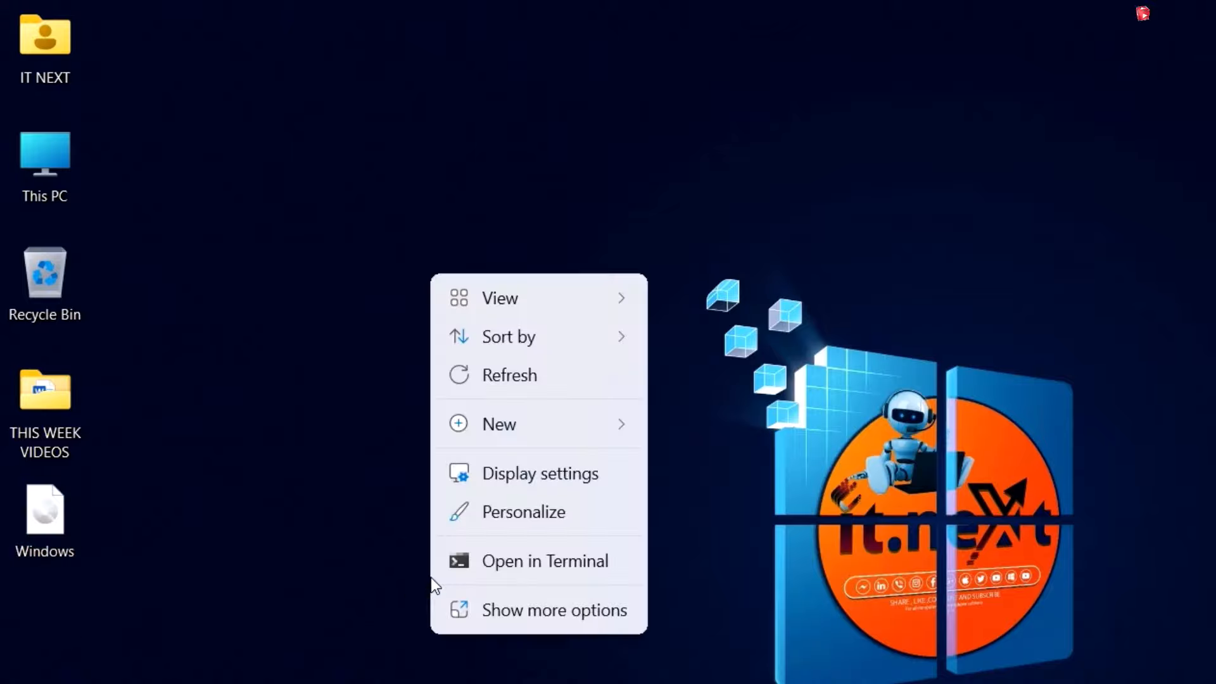
mouse_move(563, 381)
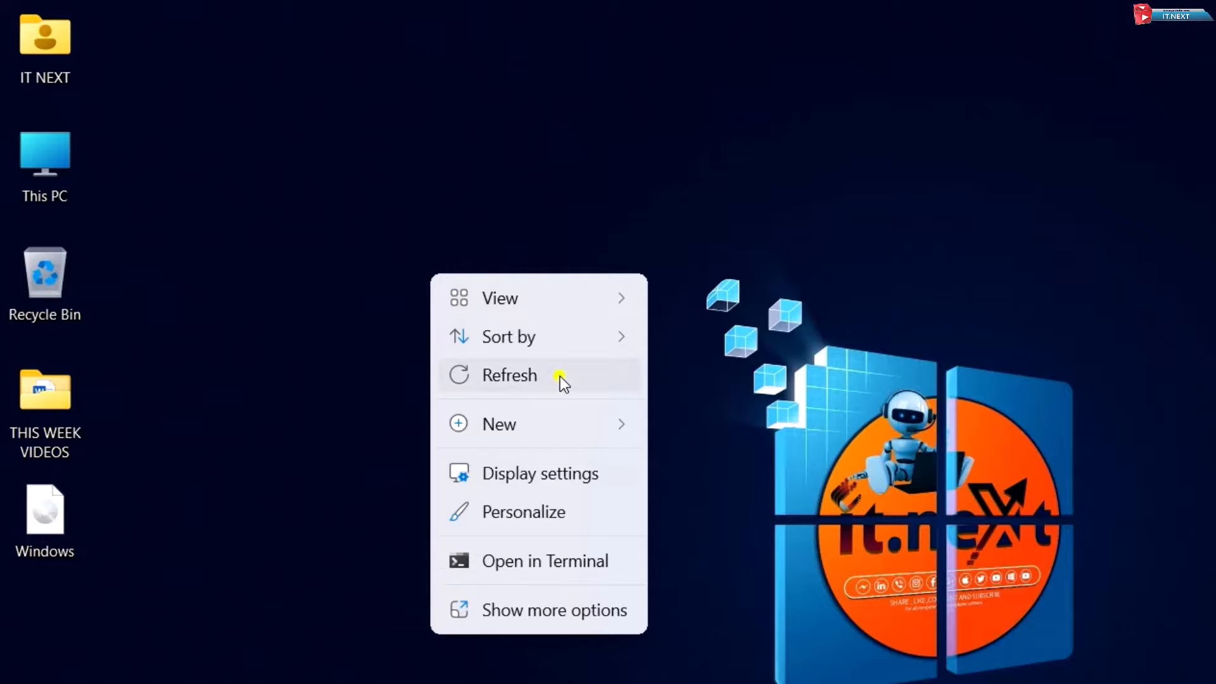
left_click(509, 375)
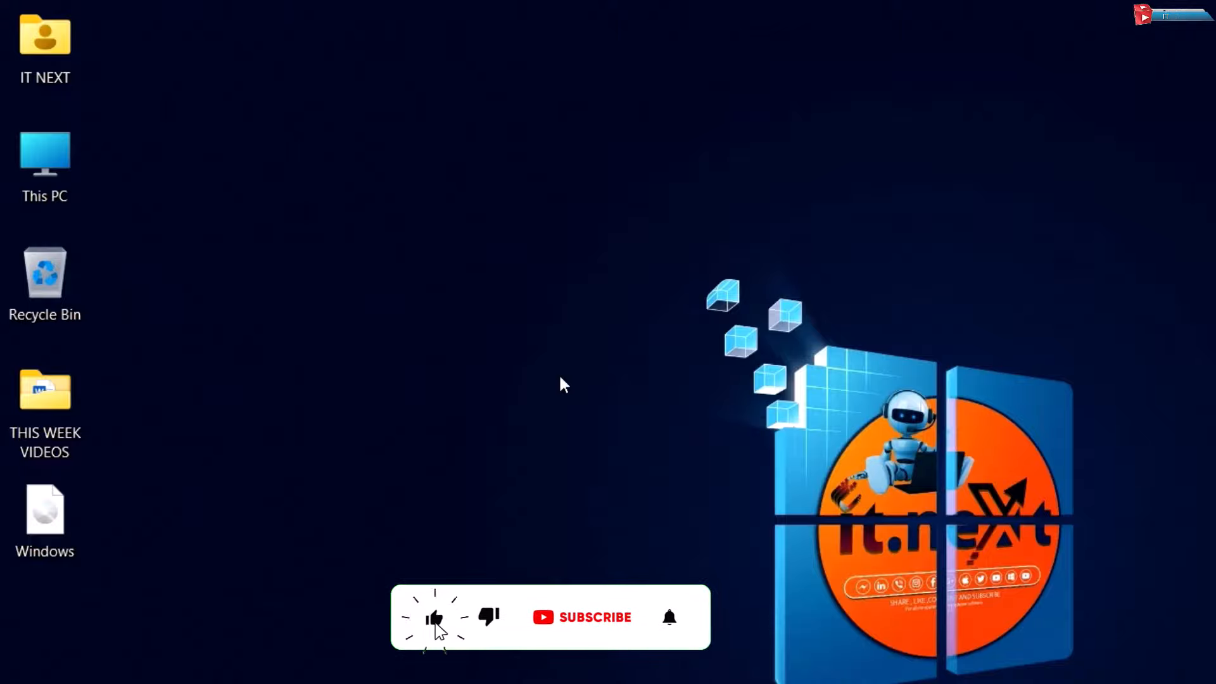
left_click(595, 617)
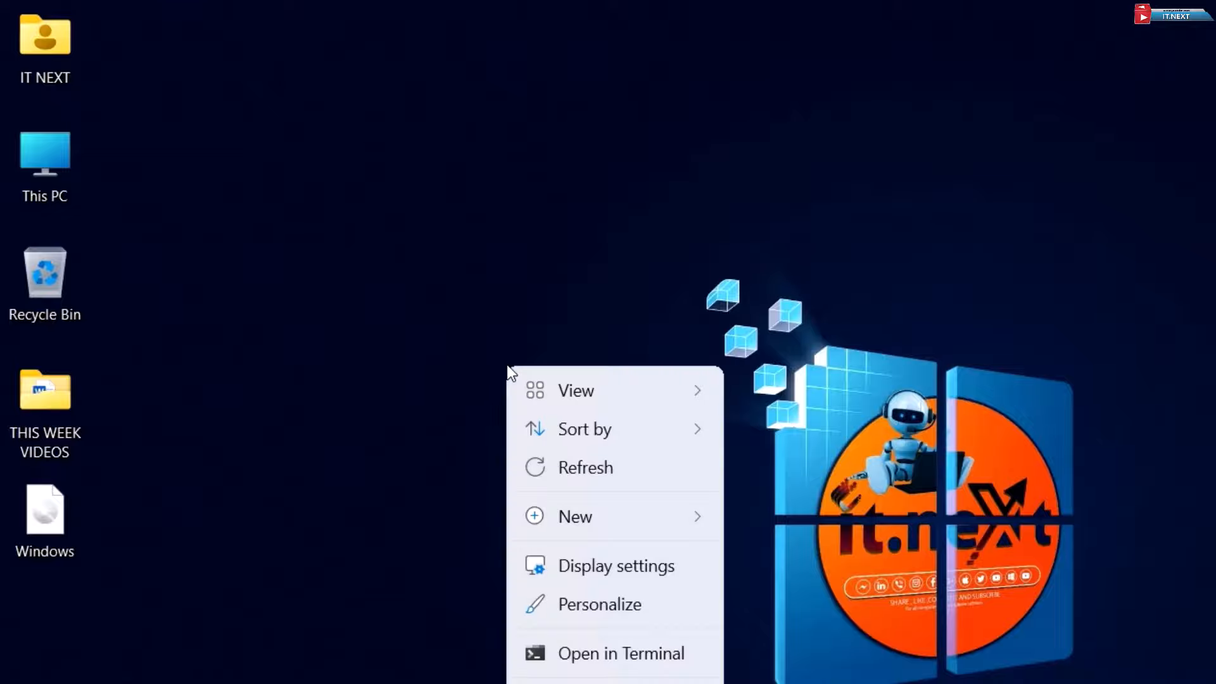
mouse_move(625, 471)
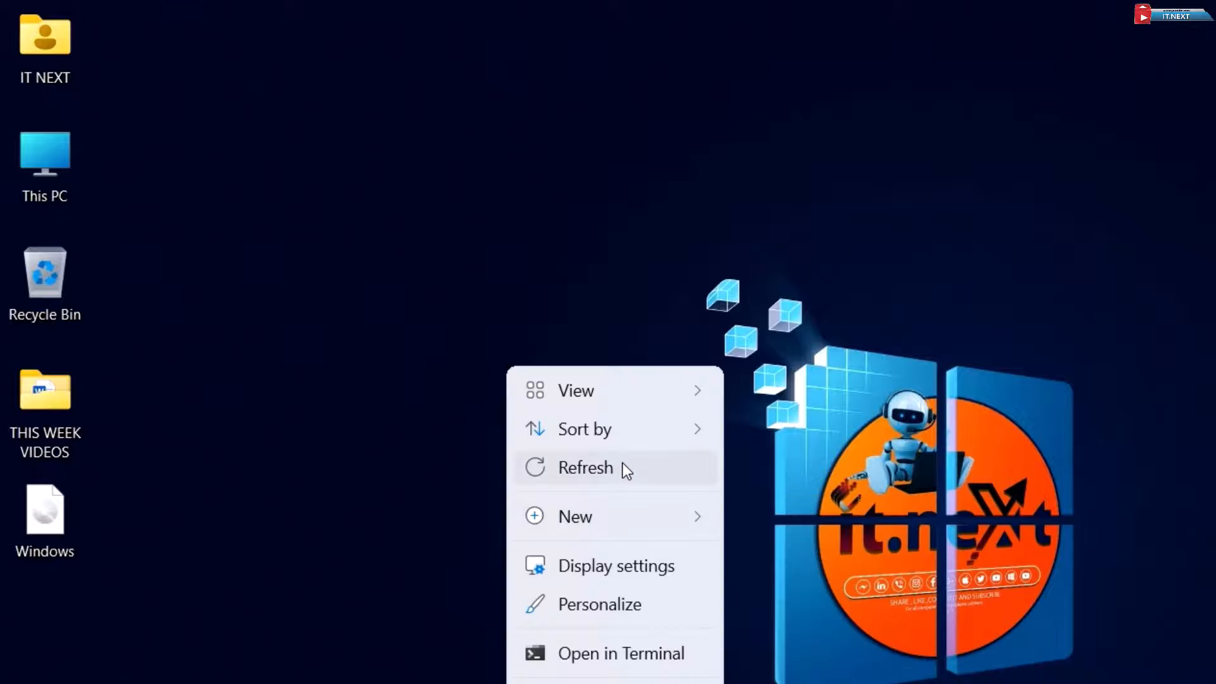